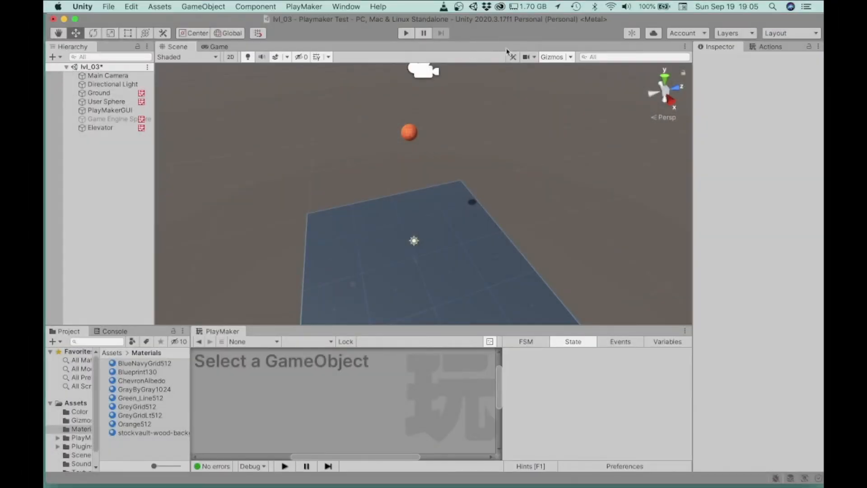
{"action": "mouse_move", "coordinate": [604, 226]}
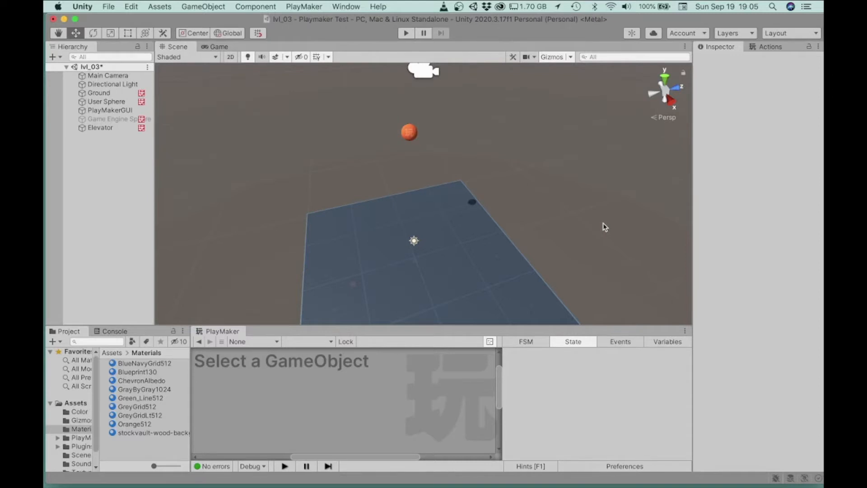
{"action": "mouse_move", "coordinate": [412, 237]}
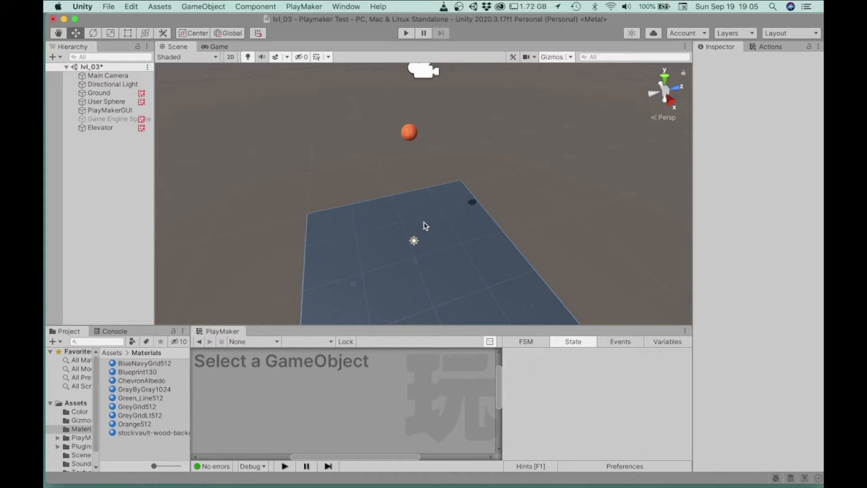
{"action": "mouse_move", "coordinate": [426, 220]}
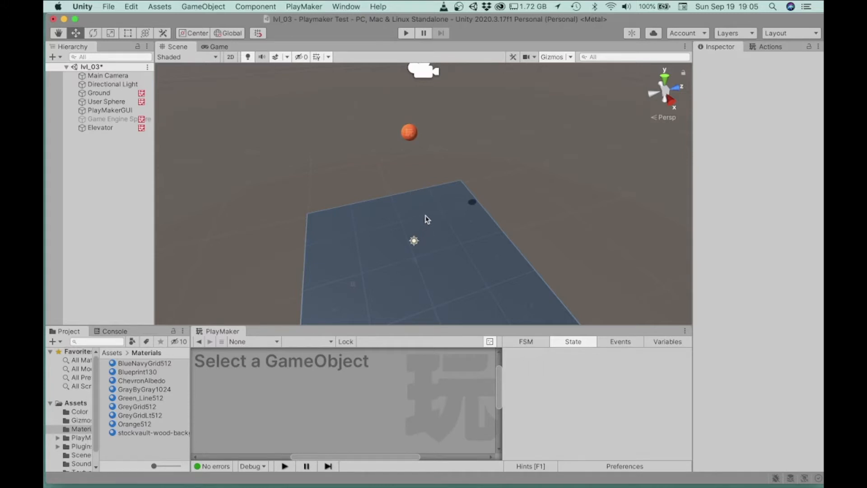
{"action": "mouse_move", "coordinate": [419, 179]}
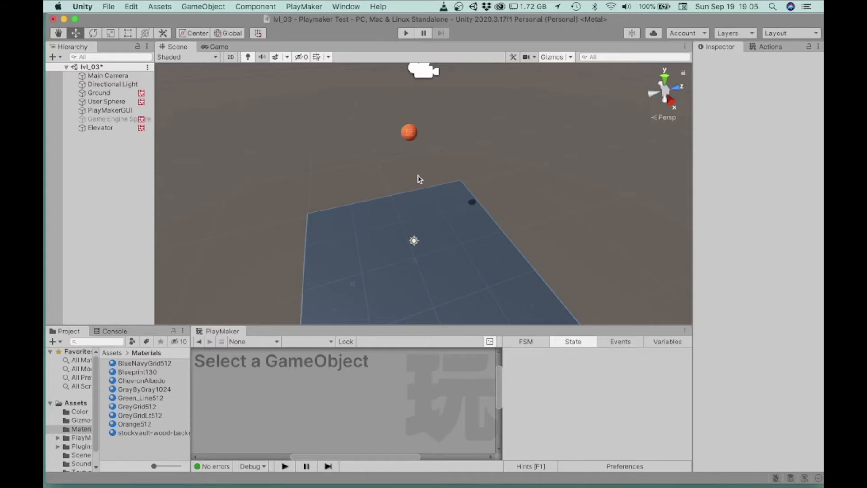
- Add a new Cube via GameObject > 3D Object and raise it to Y 4.65
{"action": "left_click", "coordinate": [203, 6]}
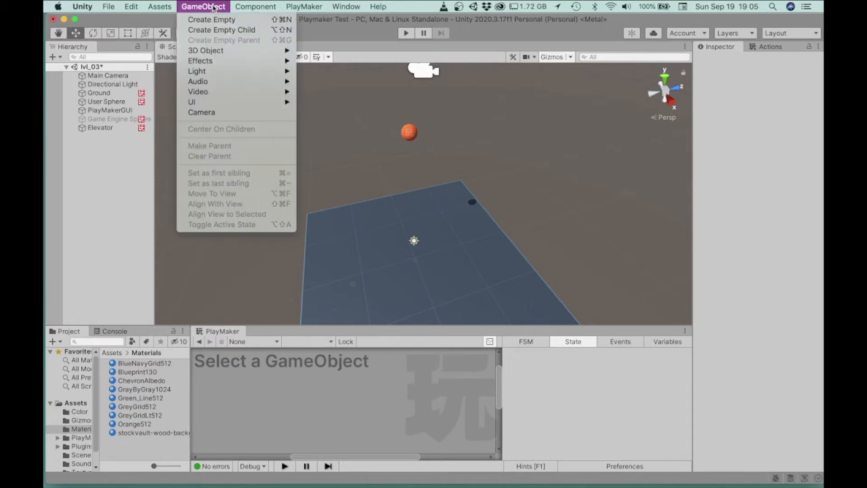
{"action": "mouse_move", "coordinate": [206, 51]}
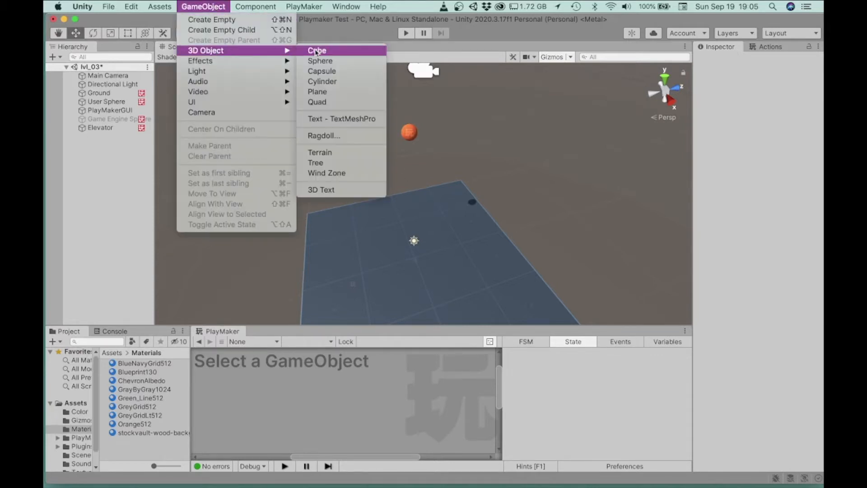
{"action": "left_click", "coordinate": [316, 50]}
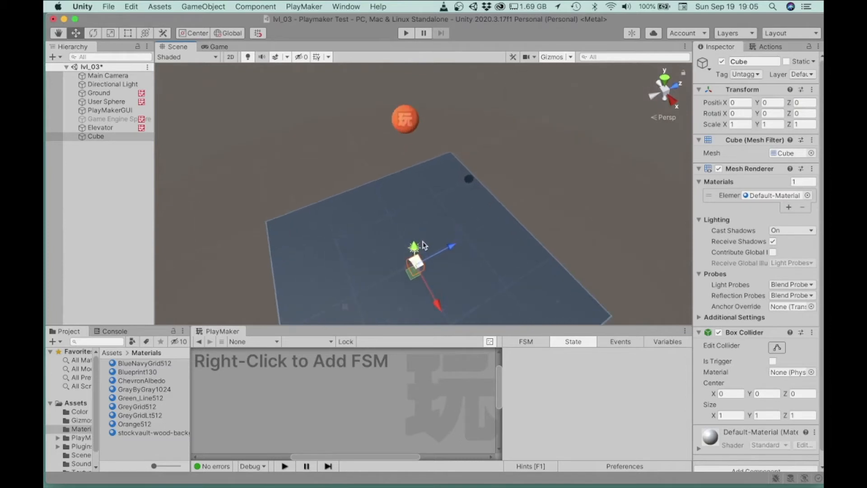
{"action": "left_click_drag", "start_coordinate": [420, 243], "coordinate": [417, 157]}
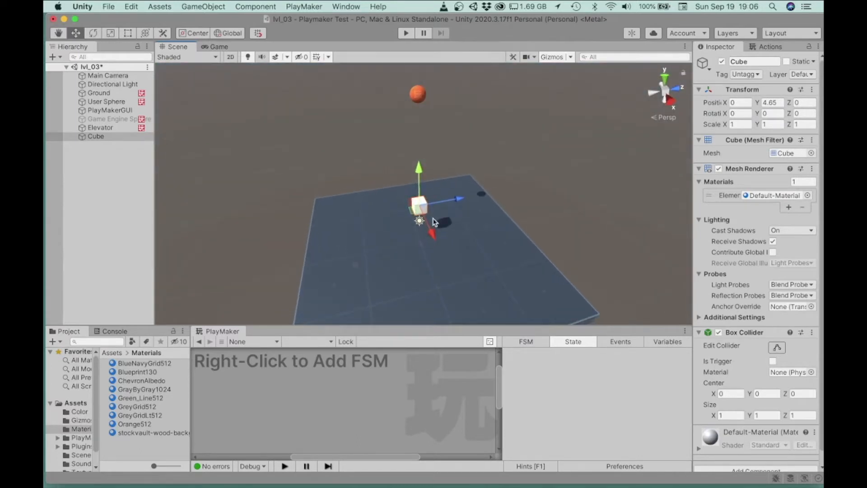
{"action": "mouse_move", "coordinate": [466, 215]}
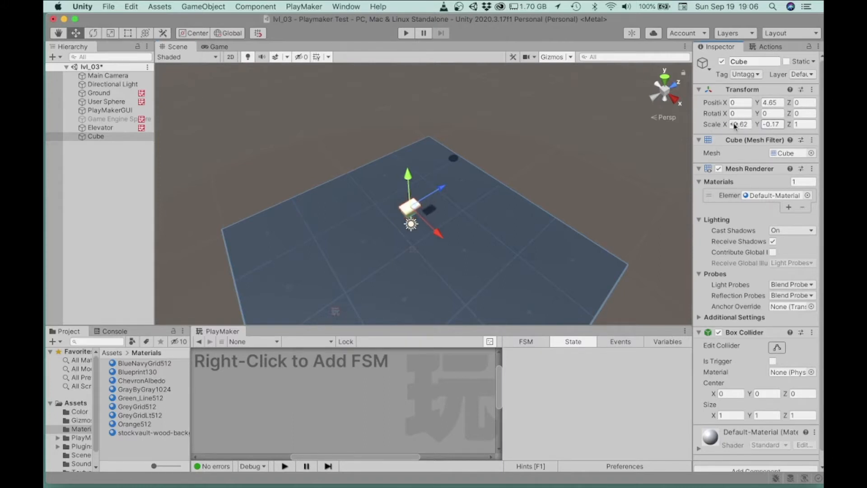
- Rescale the Cube into a thin plank of roughly 0.62 by 0.057 by 4.2
{"action": "left_click", "coordinate": [772, 123]}
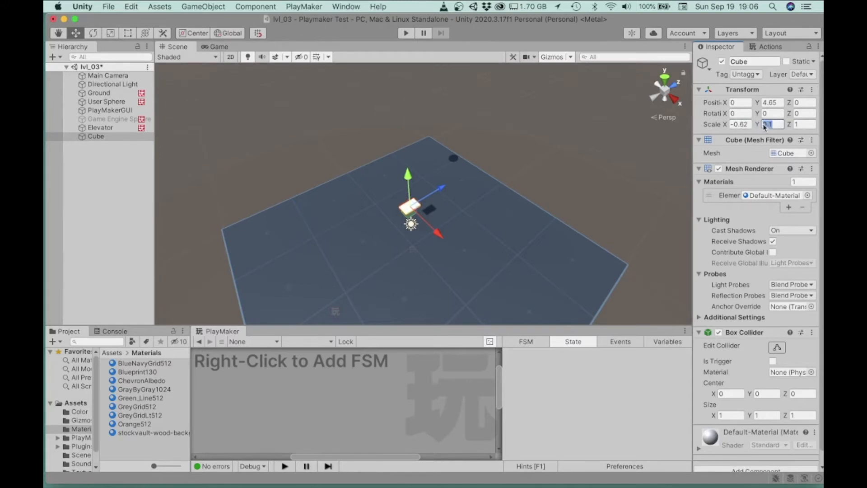
{"action": "type", "text": "0.5"}
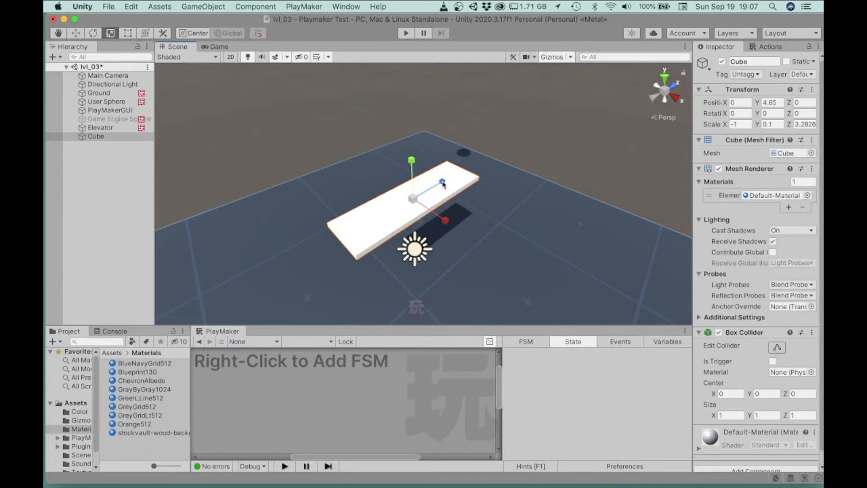
{"action": "left_click_drag", "start_coordinate": [443, 183], "coordinate": [451, 181]}
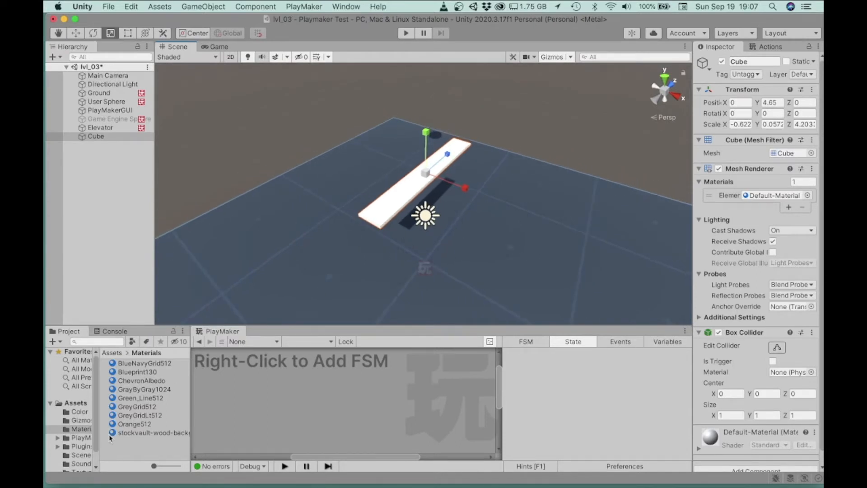
- Apply the stockvault wood material to the plank
{"action": "left_click_drag", "start_coordinate": [154, 433], "coordinate": [347, 253]}
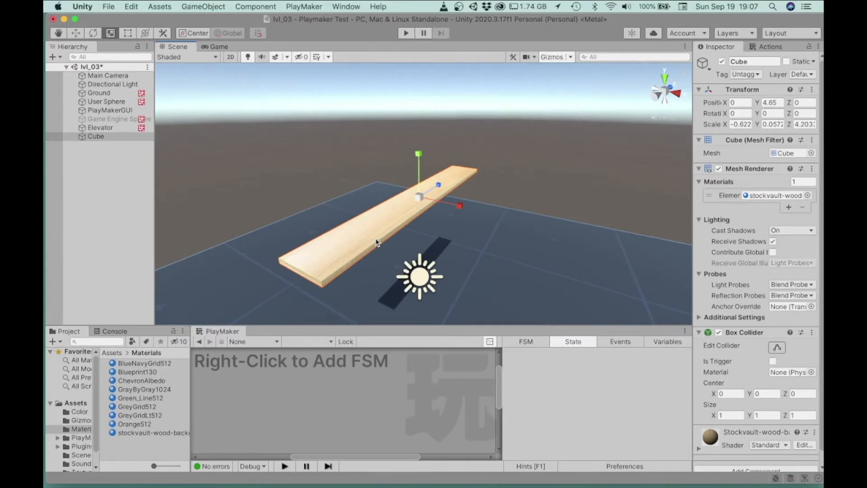
- Rename the Cube to rampSide-1 and tilt it to a -45 degree Z rotation
{"action": "left_click", "coordinate": [94, 136]}
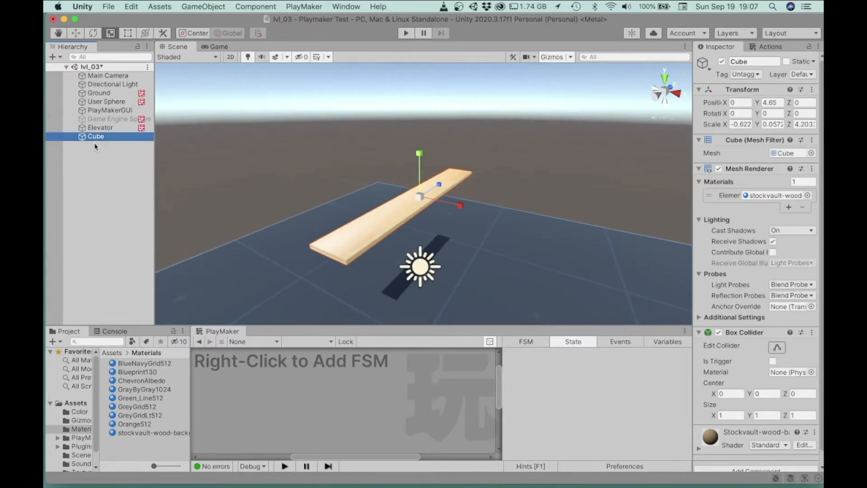
{"action": "double_click", "coordinate": [96, 136]}
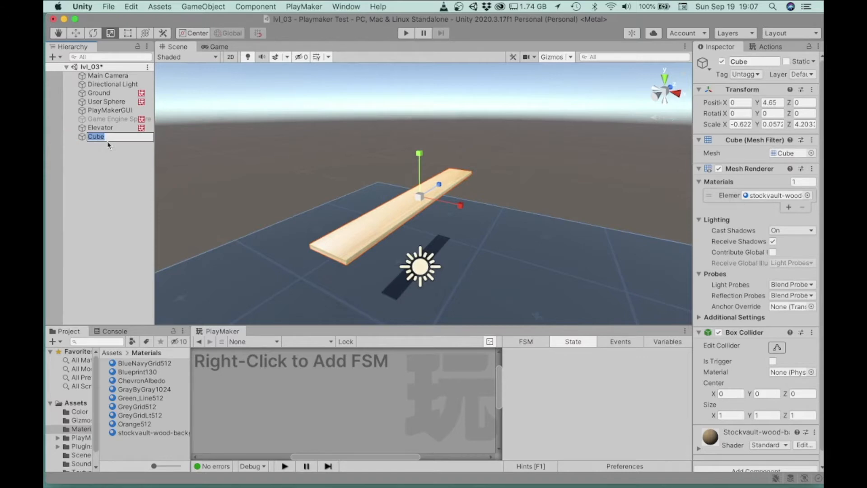
{"action": "type", "text": "ram"}
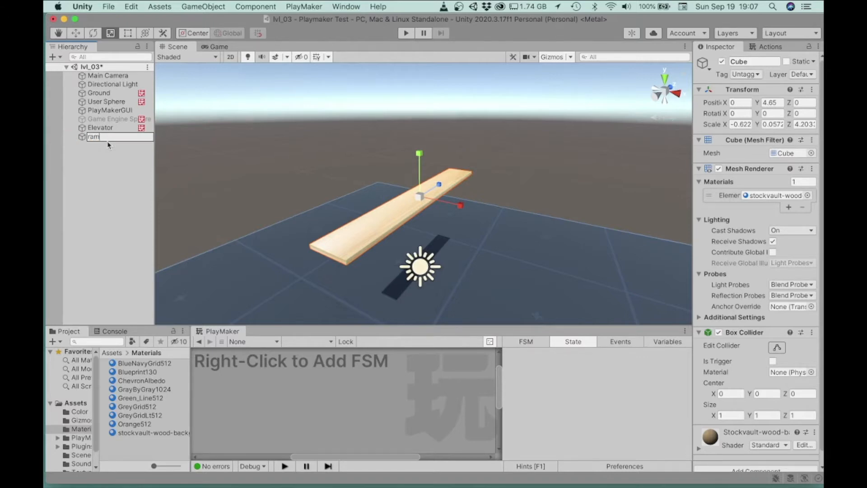
{"action": "type", "text": "pSide-1"}
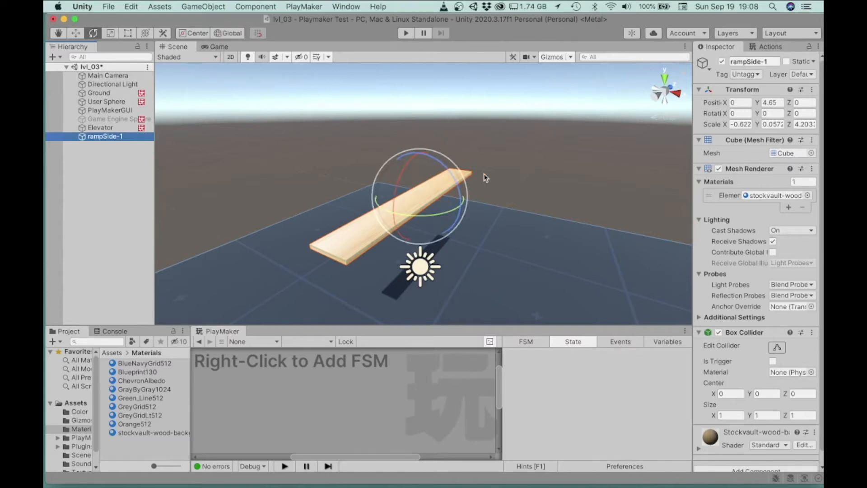
{"action": "left_click_drag", "start_coordinate": [467, 172], "coordinate": [456, 186]}
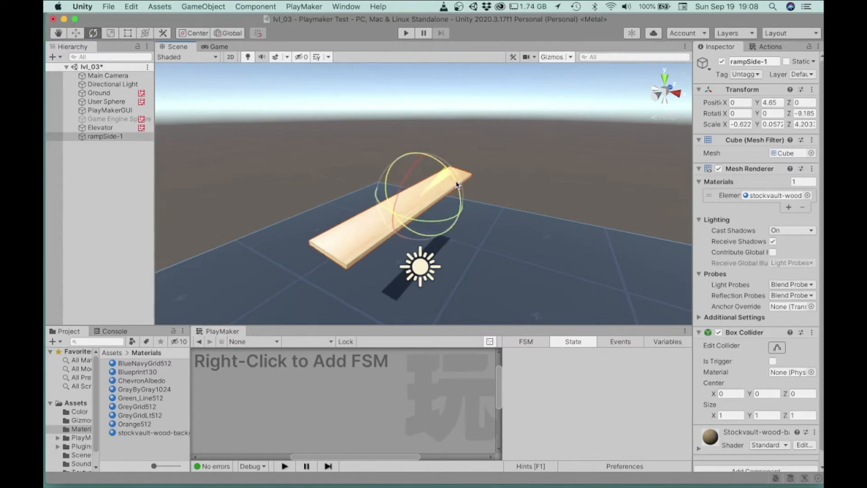
{"action": "left_click_drag", "start_coordinate": [456, 186], "coordinate": [462, 227]}
{"action": "type", "text": "-45"}
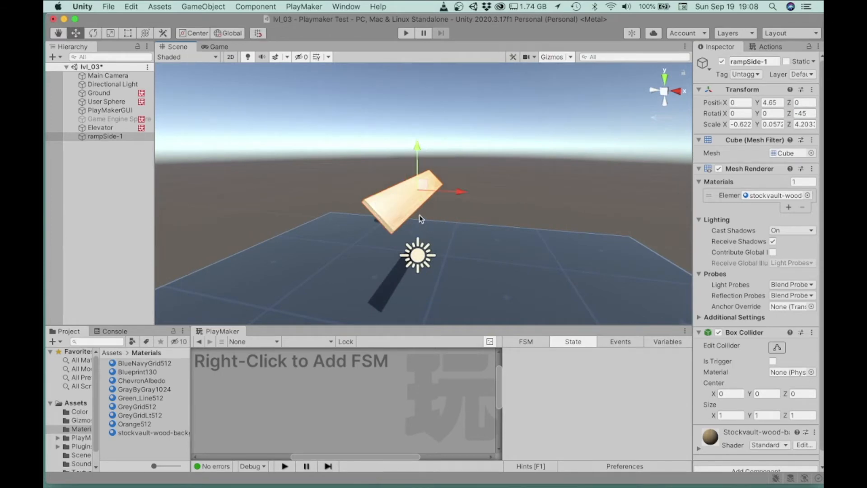
{"action": "mouse_move", "coordinate": [117, 141]}
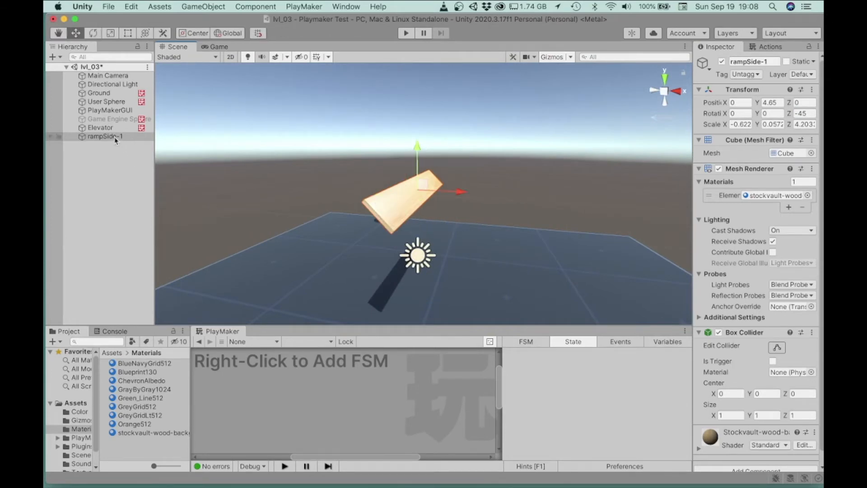
- Duplicate rampSide-1, shift the copy along X and rename it rampSide-2 with Z rotation 45
{"action": "right_click", "coordinate": [115, 136]}
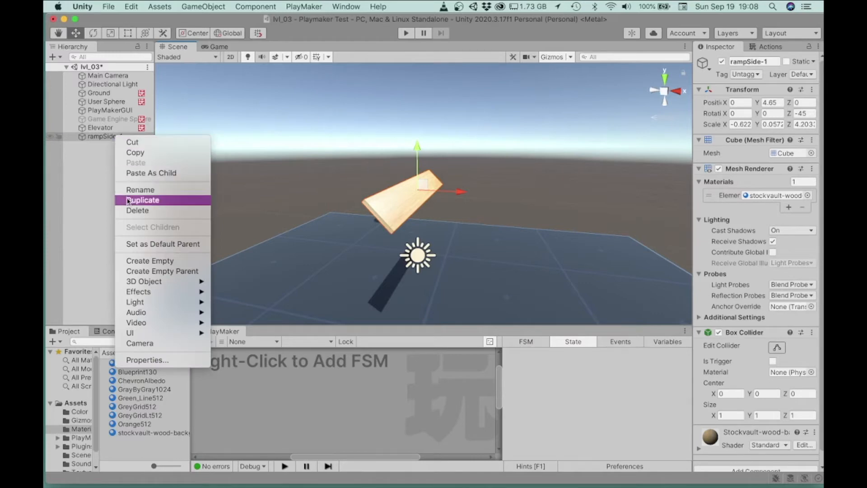
{"action": "left_click", "coordinate": [143, 200]}
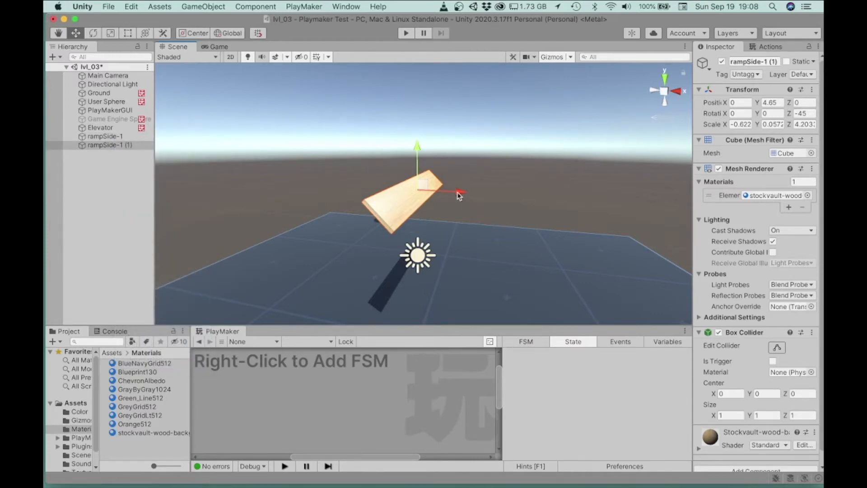
{"action": "left_click_drag", "start_coordinate": [456, 192], "coordinate": [489, 192]}
{"action": "type", "text": "45"}
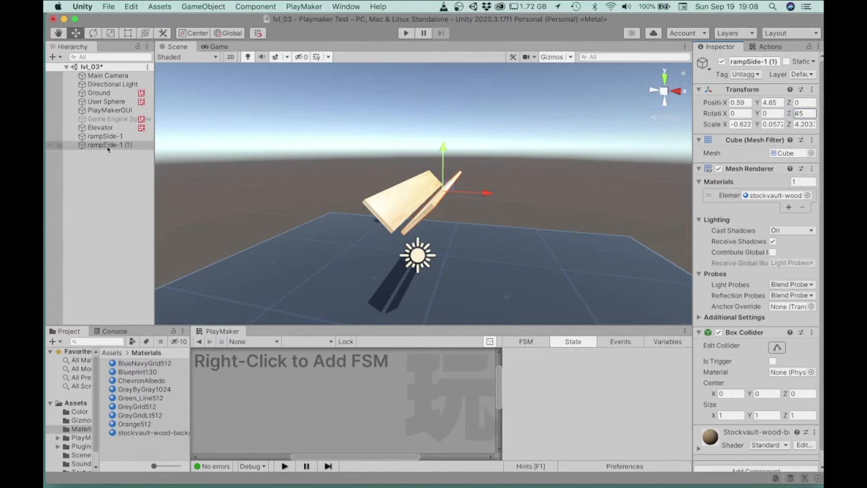
{"action": "double_click", "coordinate": [108, 145]}
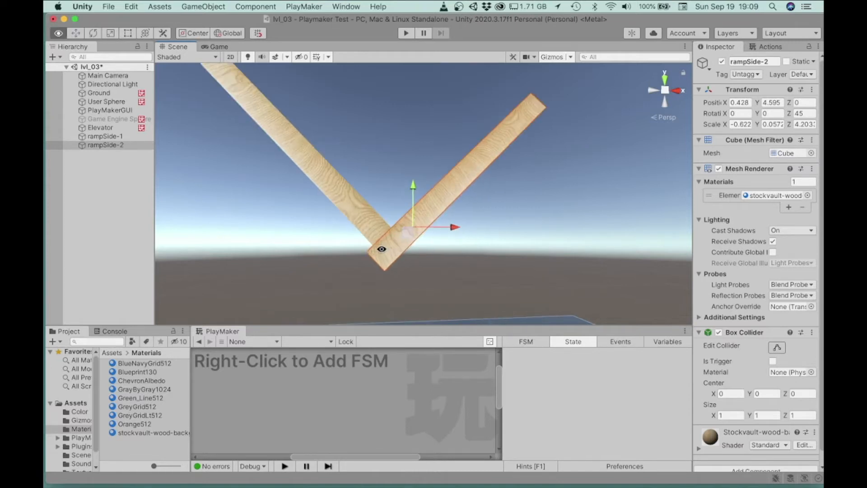
- Nudge rampSide-2 up to Y 4.621 and swing the view to show the ball above the ramps
{"action": "left_click_drag", "start_coordinate": [413, 184], "coordinate": [415, 180]}
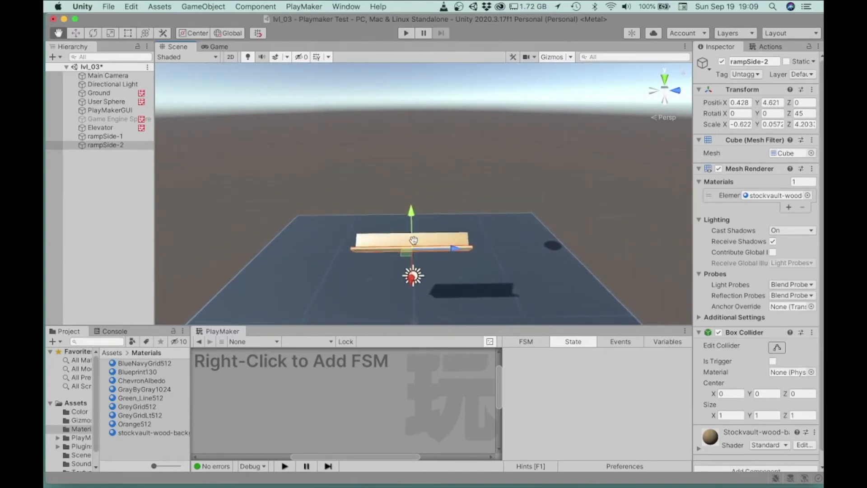
{"action": "left_click_drag", "start_coordinate": [413, 239], "coordinate": [410, 160]}
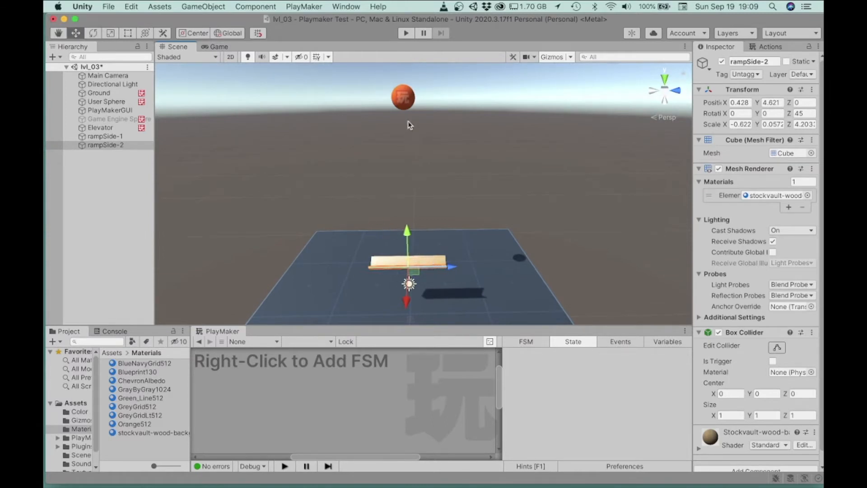
{"action": "mouse_move", "coordinate": [440, 282]}
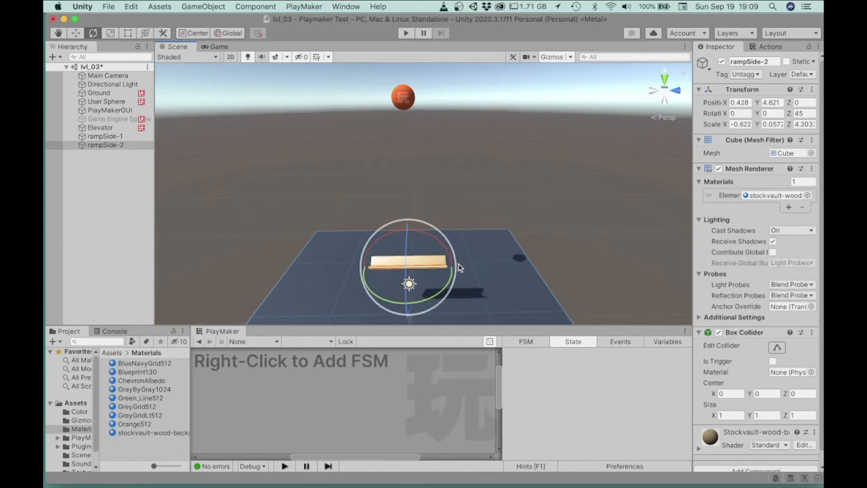
- Select rampSide-1 to begin rotating the two ramp sides as a pair
{"action": "left_click", "coordinate": [106, 135]}
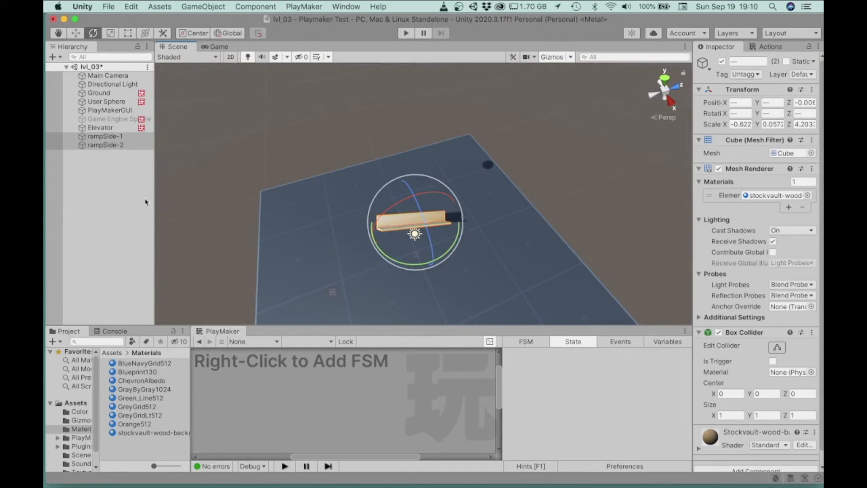
{"action": "mouse_move", "coordinate": [441, 237]}
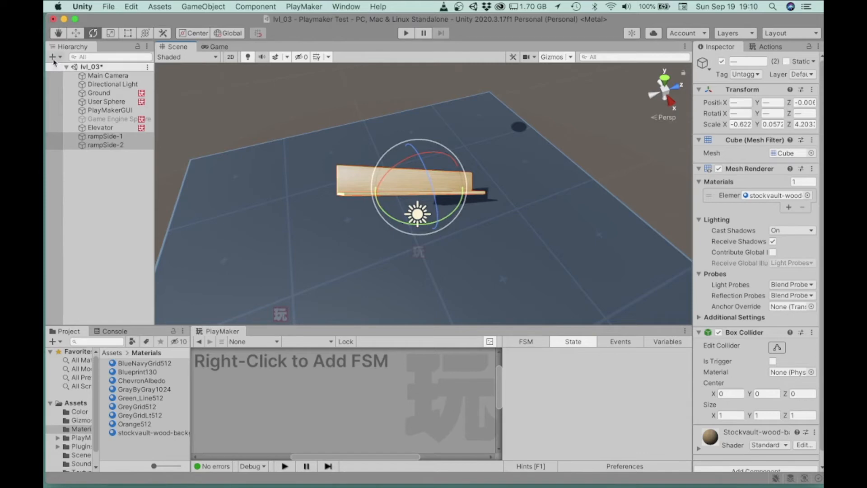
- Create an empty GameObject in the Hierarchy and name it ramp
{"action": "left_click", "coordinate": [51, 56]}
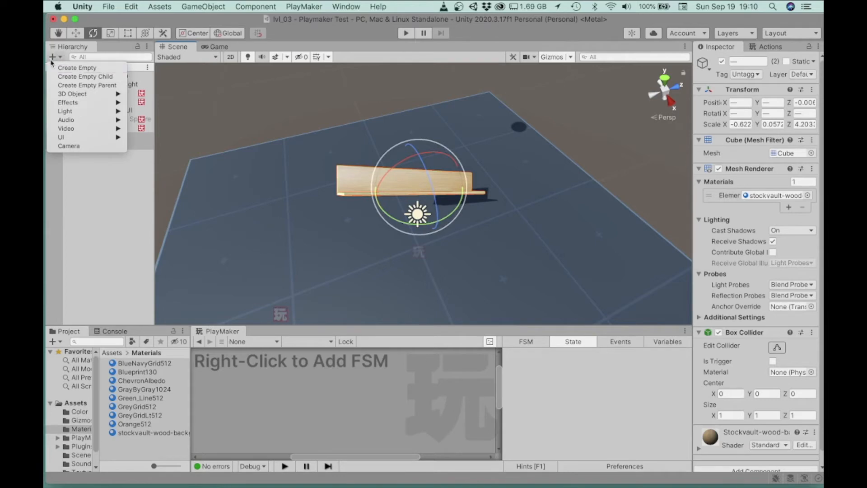
{"action": "mouse_move", "coordinate": [81, 67]}
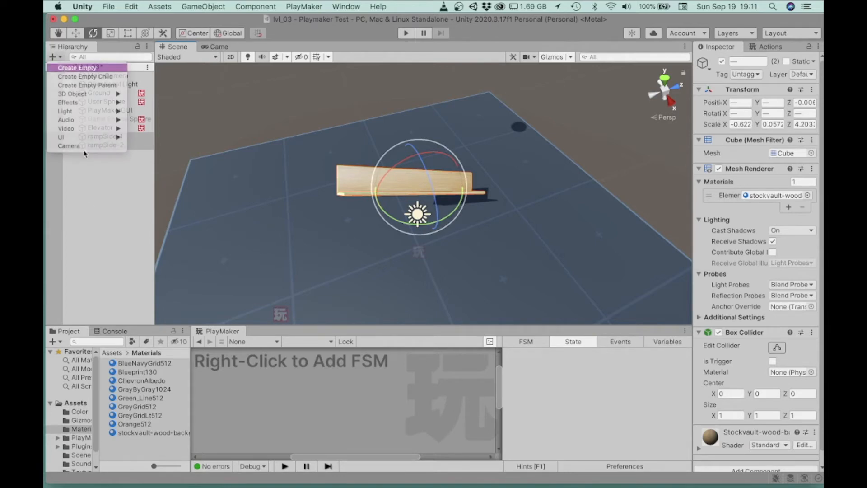
{"action": "left_click", "coordinate": [81, 68]}
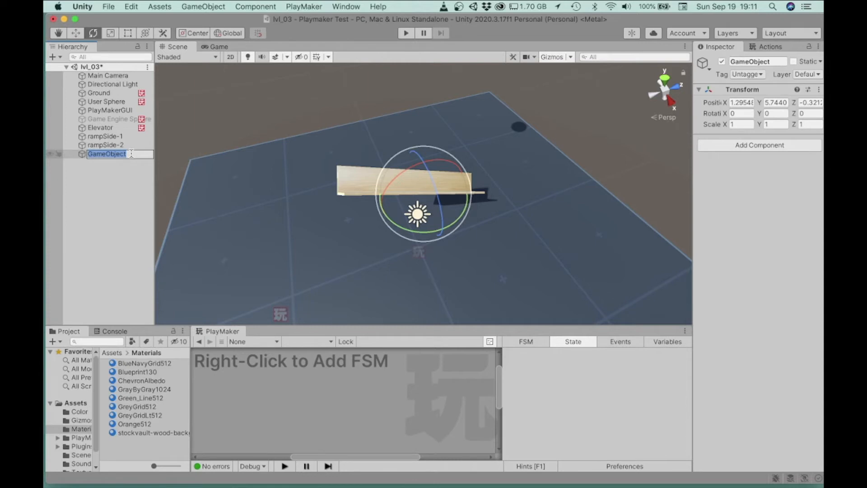
{"action": "type", "text": "RA"}
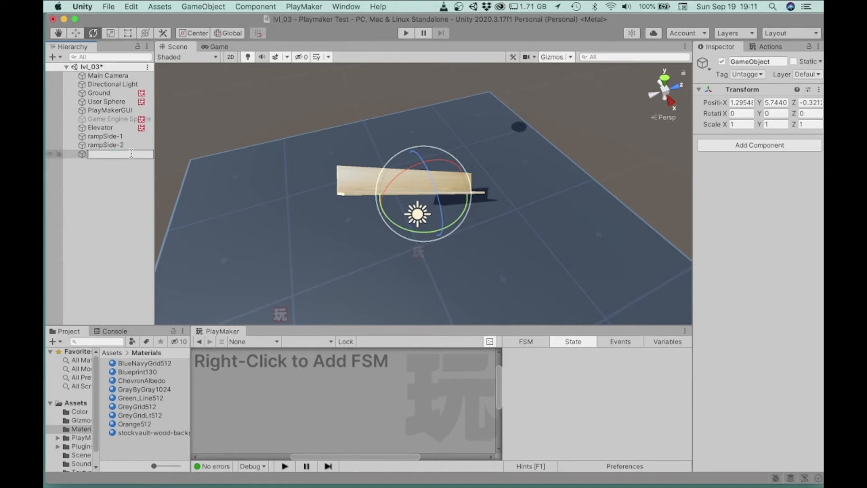
{"action": "type", "text": "ramp"}
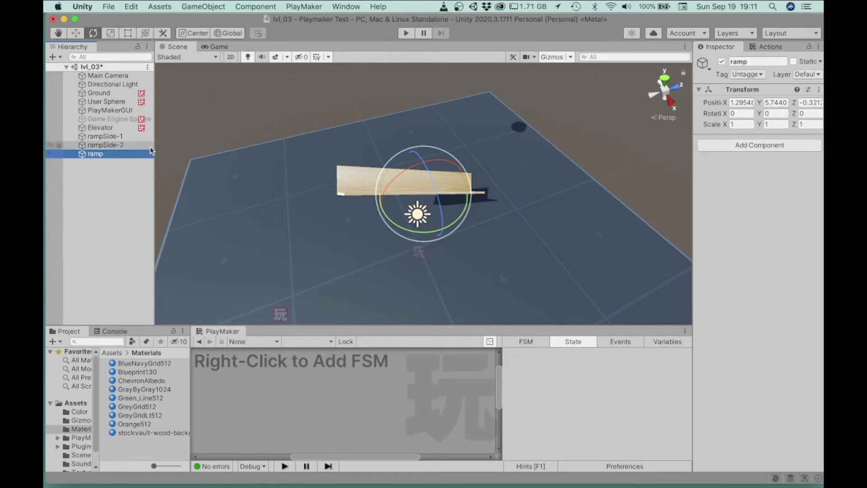
{"action": "left_click", "coordinate": [101, 135]}
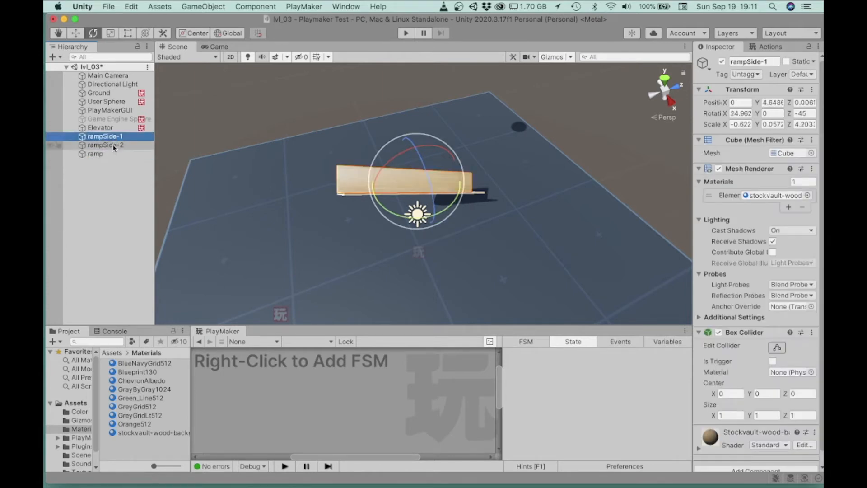
- Nest both ramp sides under ramp, test-tilting rampSide-2 and returning it
{"action": "left_click", "coordinate": [106, 144]}
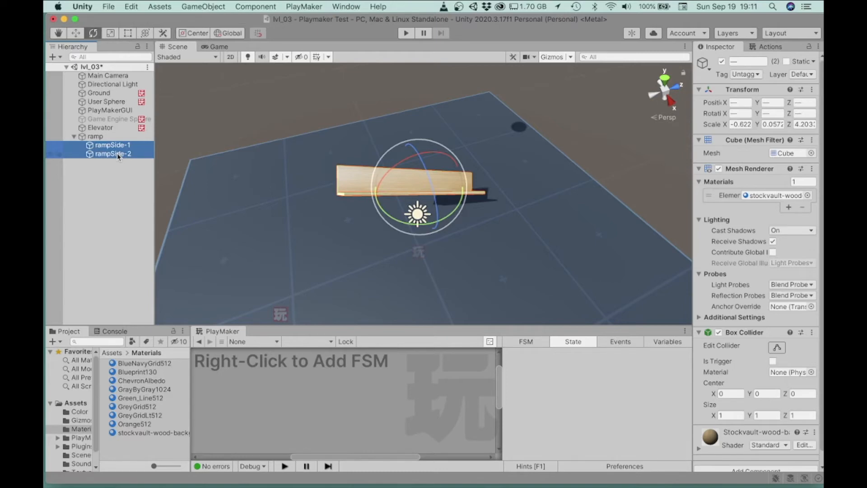
{"action": "left_click", "coordinate": [113, 153]}
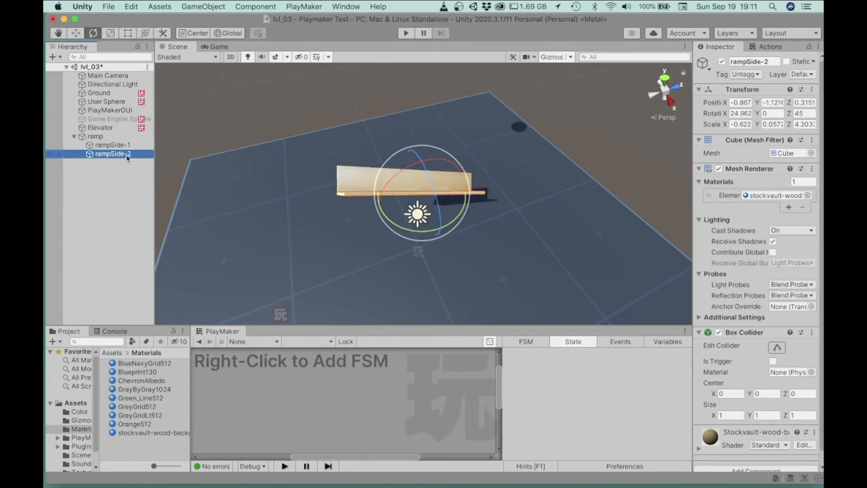
{"action": "left_click_drag", "start_coordinate": [437, 155], "coordinate": [417, 166]}
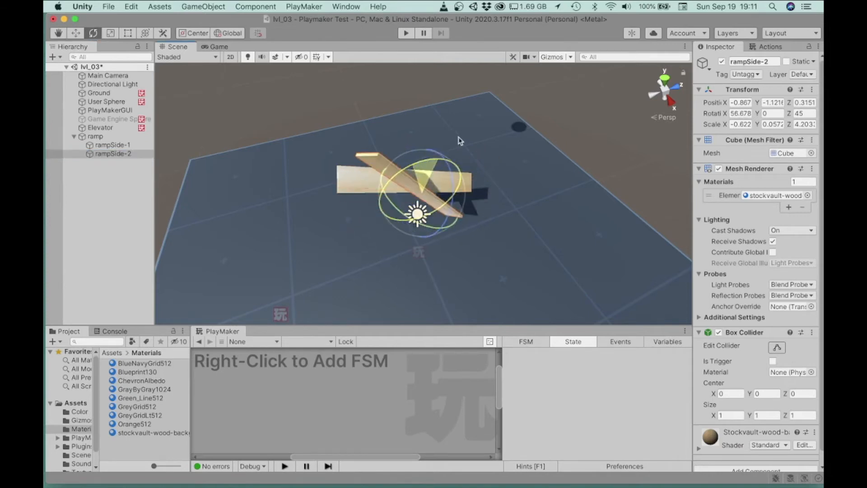
{"action": "left_click_drag", "start_coordinate": [453, 161], "coordinate": [409, 188]}
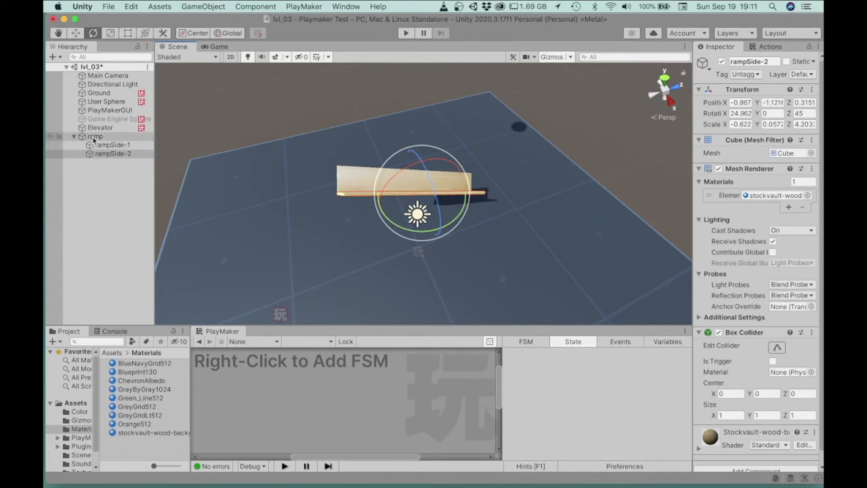
- Tilt the whole ramp parent to confirm it rotates as one unit, then level it
{"action": "left_click", "coordinate": [94, 135]}
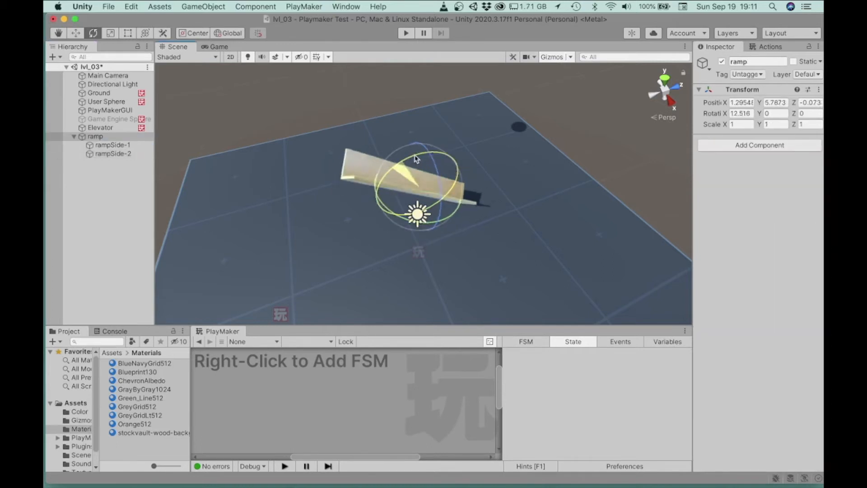
{"action": "left_click_drag", "start_coordinate": [416, 159], "coordinate": [409, 173]}
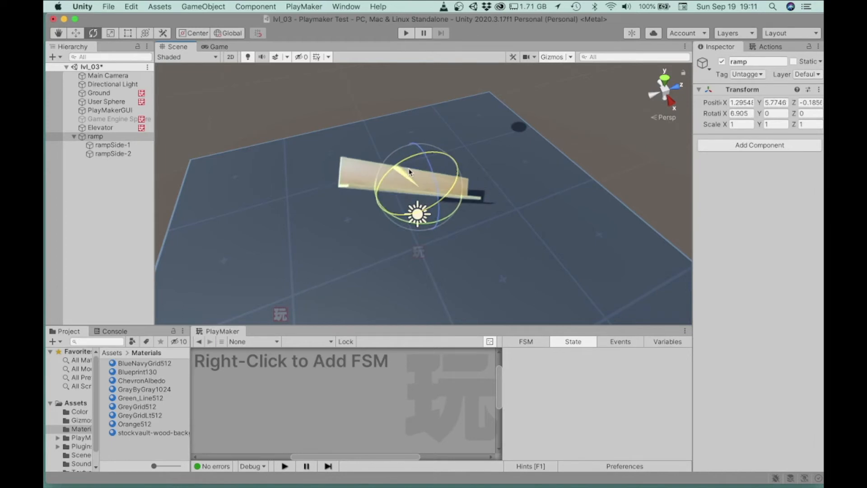
{"action": "left_click_drag", "start_coordinate": [409, 172], "coordinate": [399, 174]}
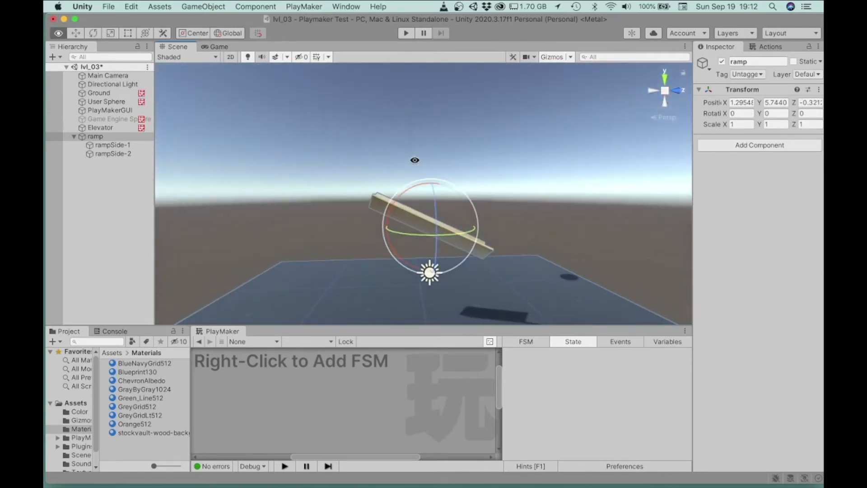
- Reset the X rotation of rampSide-2 and rampSide-1 to 0, keeping their Z tilts
{"action": "left_click", "coordinate": [112, 154]}
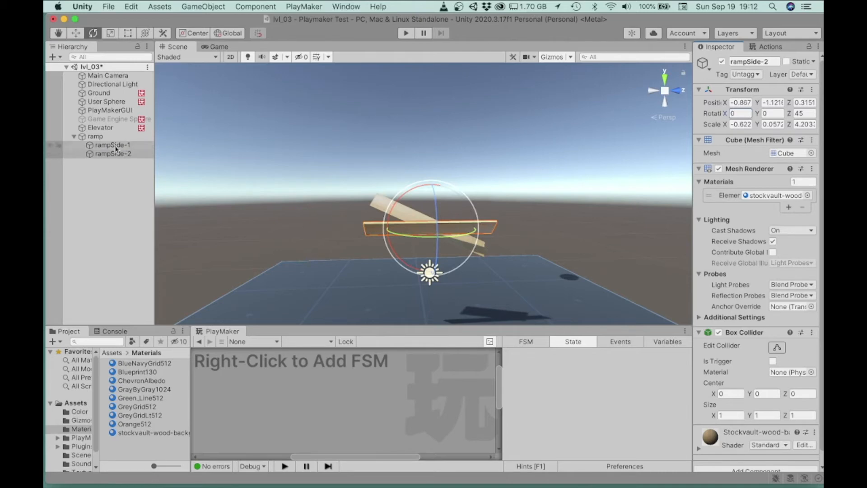
{"action": "left_click", "coordinate": [112, 144]}
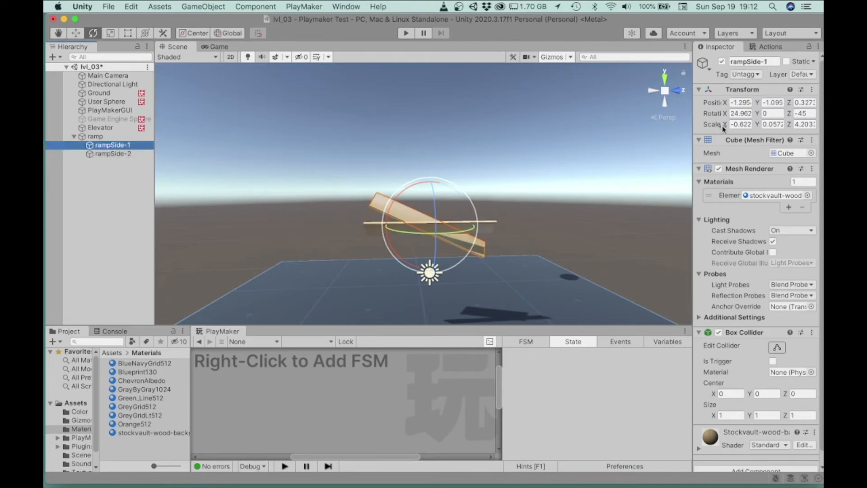
{"action": "left_click", "coordinate": [741, 114]}
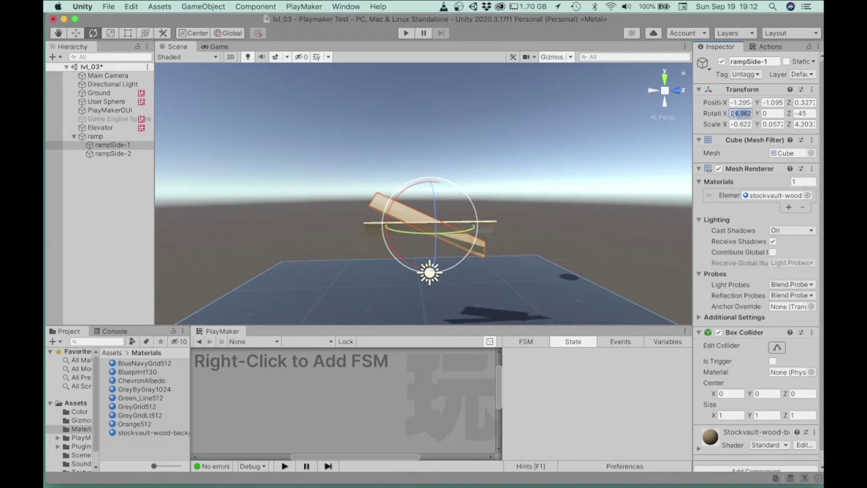
{"action": "type", "text": "0"}
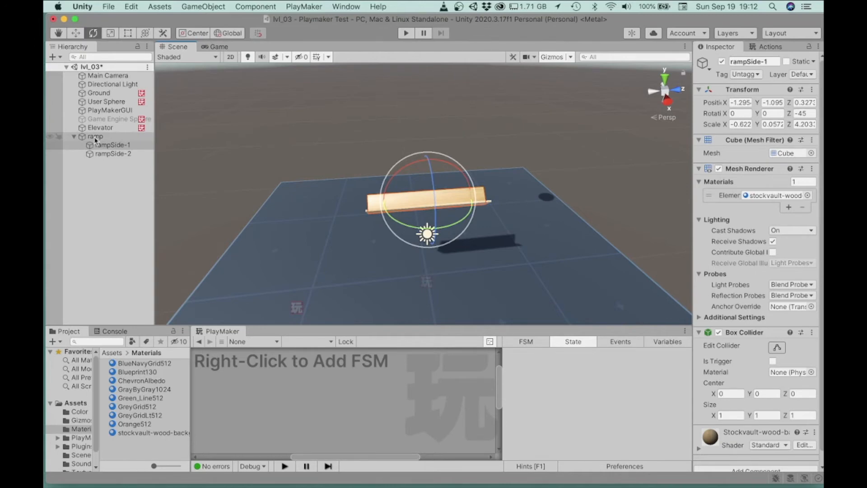
- Give the parent ramp object an X rotation of 30 so the V-ramp tilts as one piece
{"action": "left_click", "coordinate": [96, 136]}
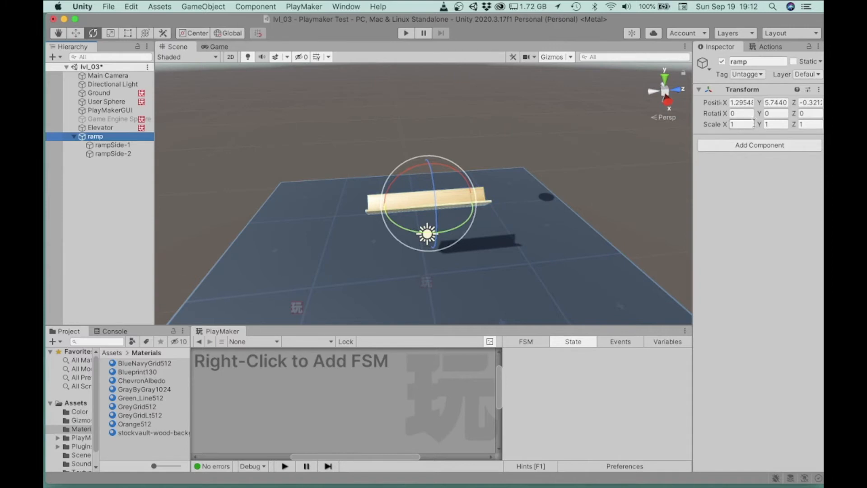
{"action": "mouse_move", "coordinate": [405, 175]}
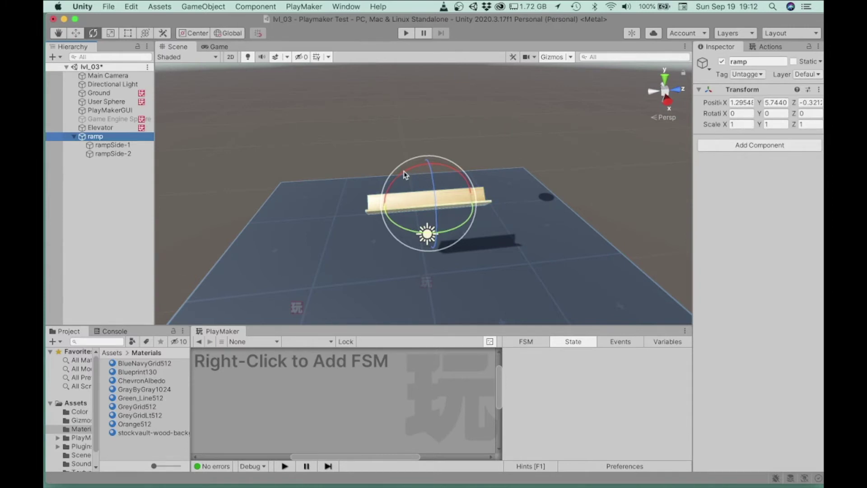
{"action": "left_click_drag", "start_coordinate": [412, 166], "coordinate": [423, 164]}
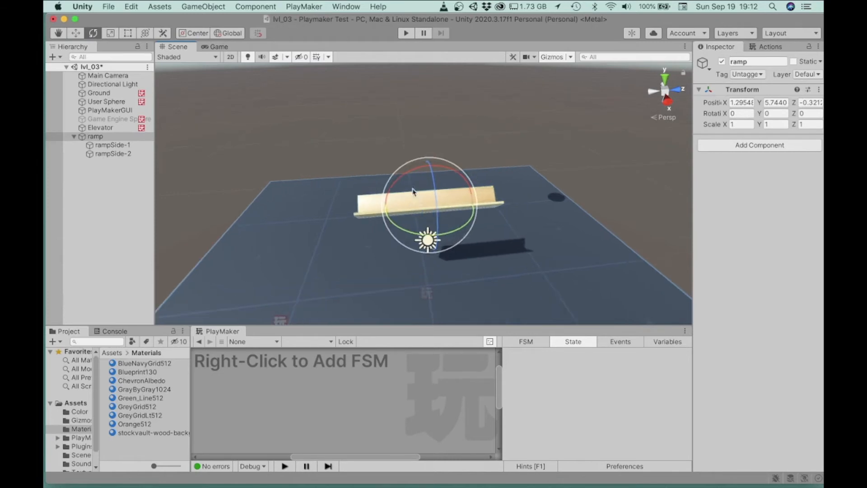
{"action": "left_click", "coordinate": [739, 114]}
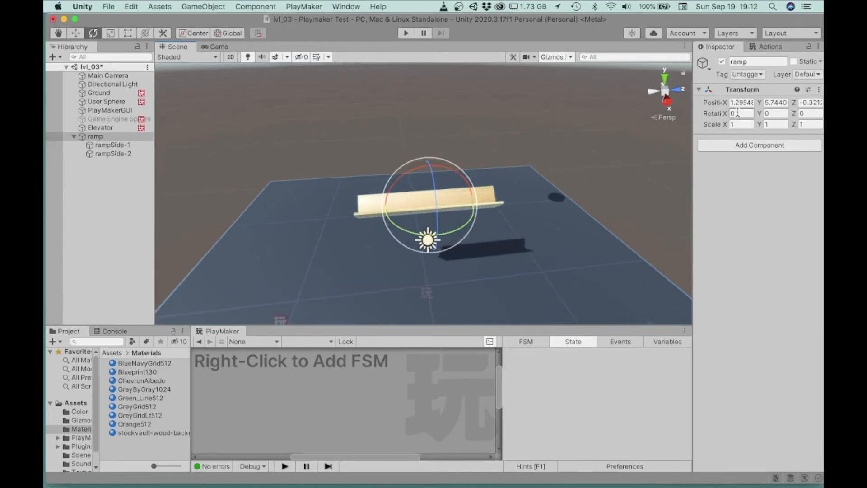
{"action": "type", "text": "30"}
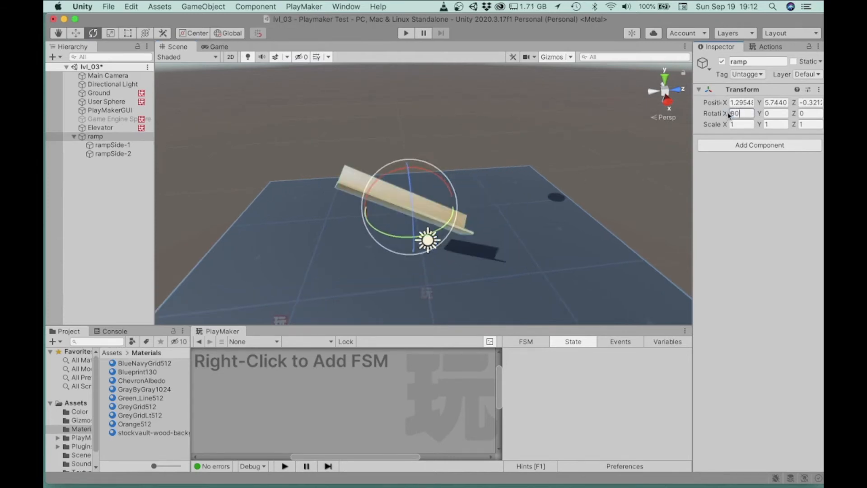
{"action": "type", "text": "30"}
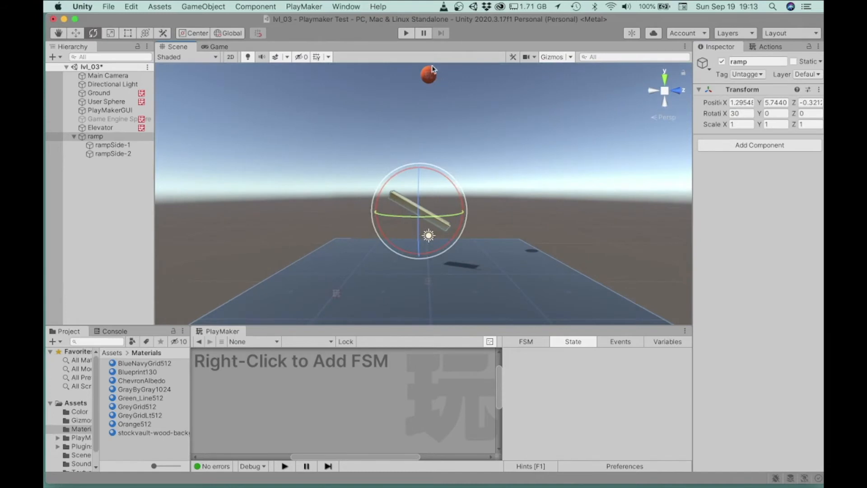
- Lower the User Sphere to about Y 7 and raise the ramp to Y 6.4 beneath it
{"action": "left_click", "coordinate": [106, 101]}
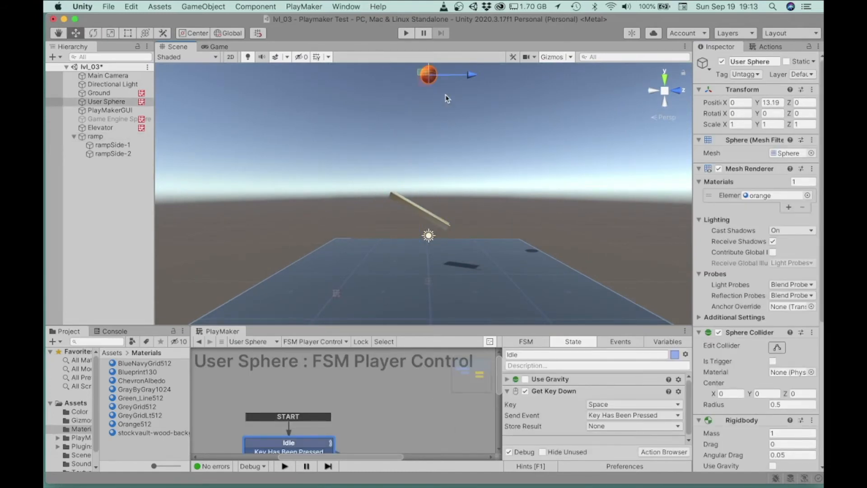
{"action": "left_click_drag", "start_coordinate": [428, 75], "coordinate": [426, 124]}
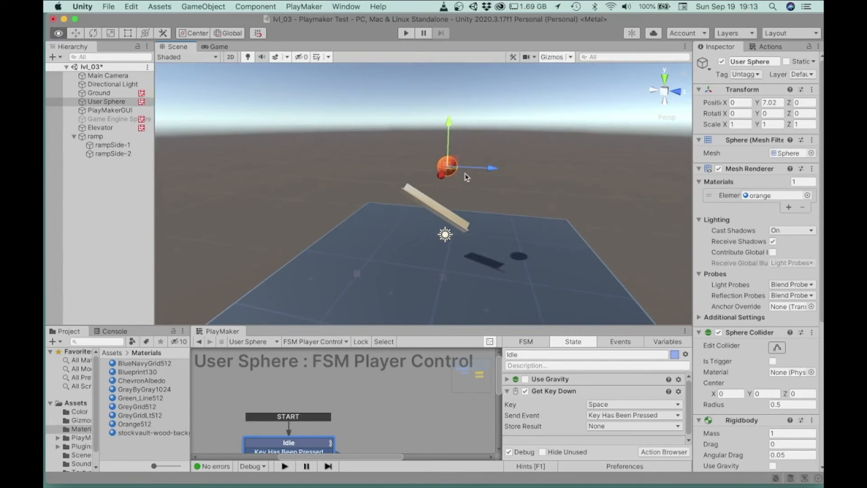
{"action": "left_click", "coordinate": [95, 136]}
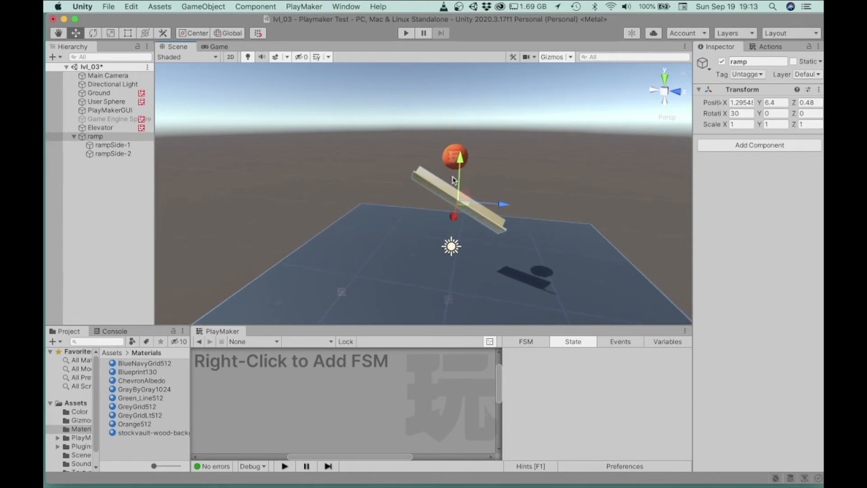
{"action": "left_click_drag", "start_coordinate": [453, 180], "coordinate": [534, 199]}
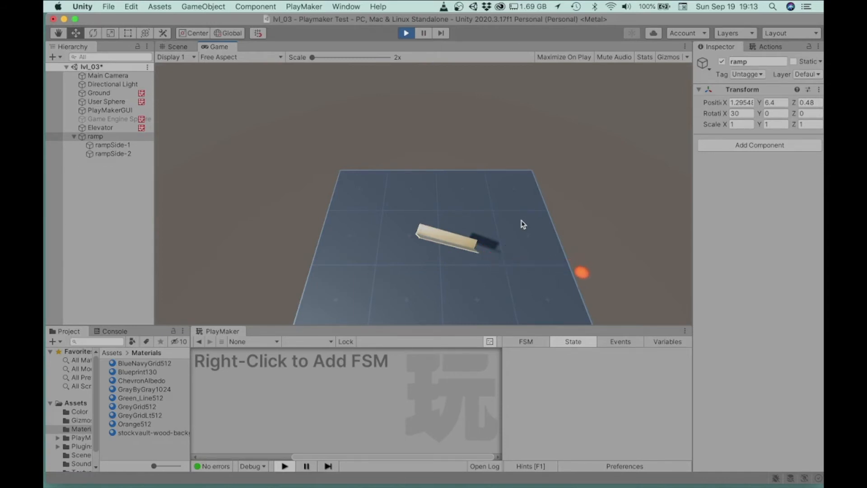
- Stop play mode and select the Main Camera for editing
{"action": "left_click", "coordinate": [175, 47]}
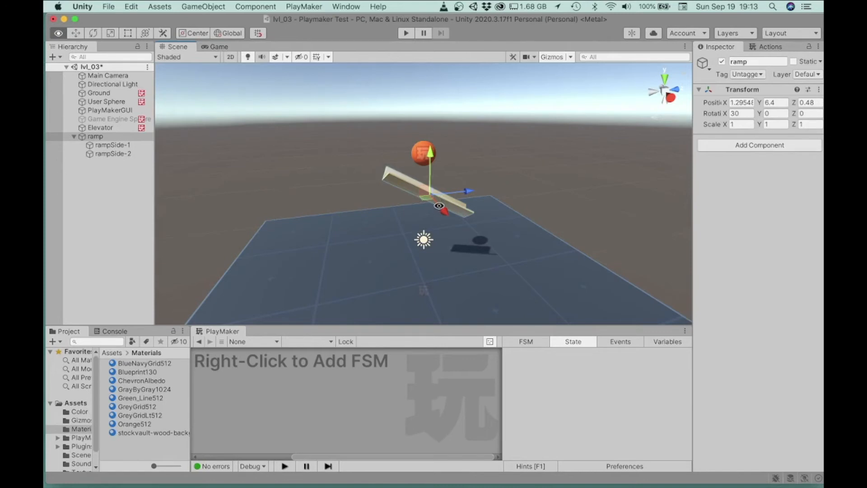
{"action": "left_click", "coordinate": [108, 76]}
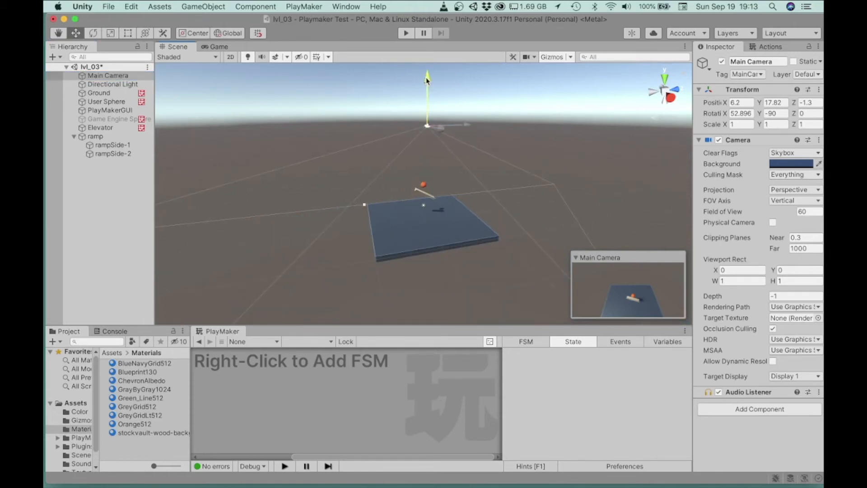
- Move the Main Camera lower and nearer to about X 6.63, Y 10.5, framing the ball and ramp
{"action": "left_click_drag", "start_coordinate": [427, 75], "coordinate": [427, 174]}
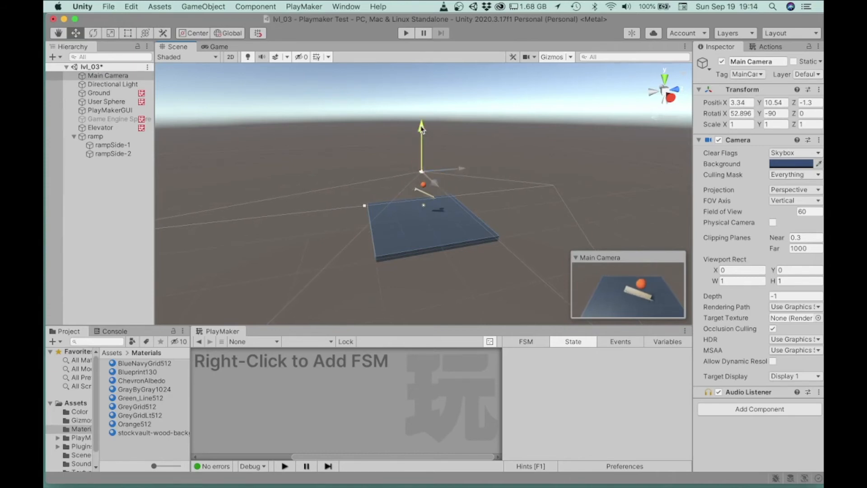
{"action": "left_click_drag", "start_coordinate": [422, 127], "coordinate": [422, 193]}
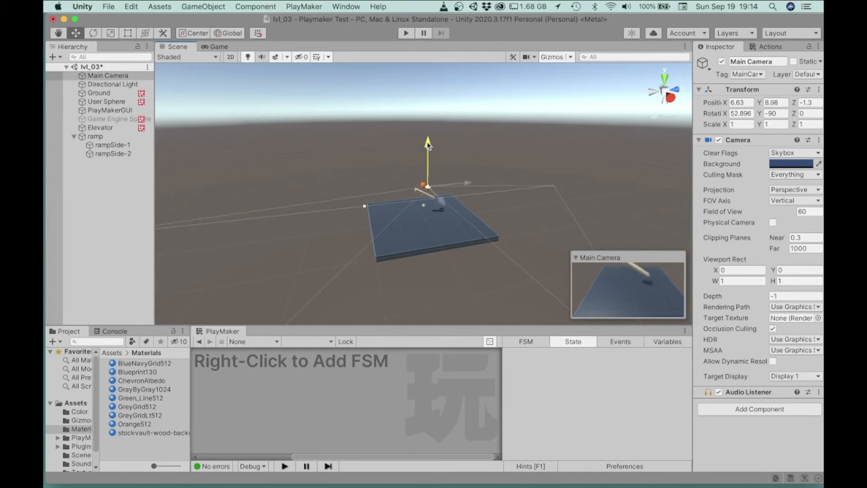
{"action": "left_click_drag", "start_coordinate": [427, 143], "coordinate": [428, 119]}
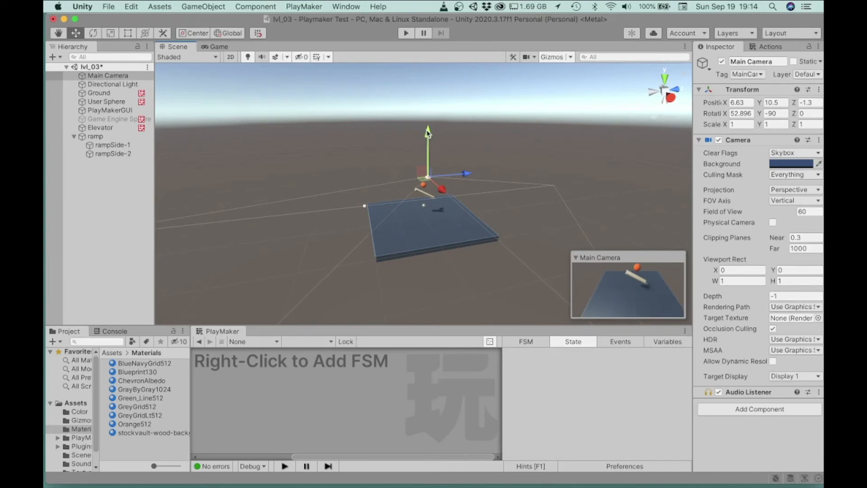
{"action": "left_click", "coordinate": [92, 33]}
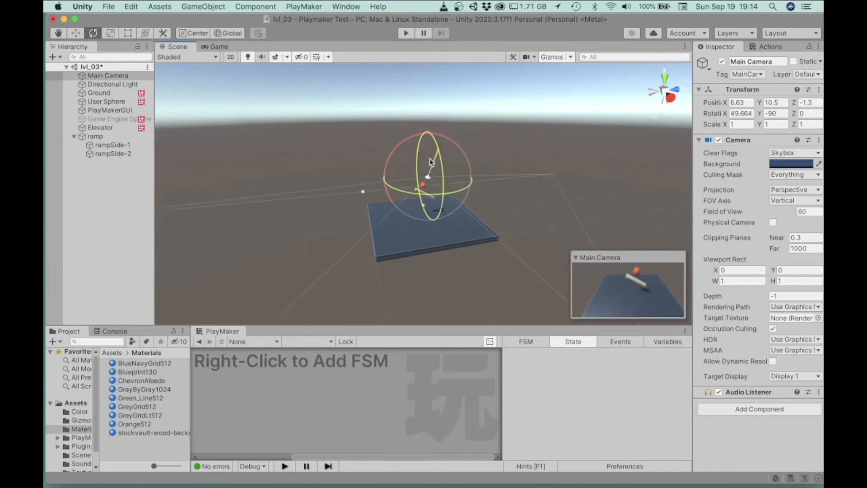
- Tilt the Main Camera to about 34.8 on X and run a play test showing the ball falling off
{"action": "left_click_drag", "start_coordinate": [432, 161], "coordinate": [493, 144]}
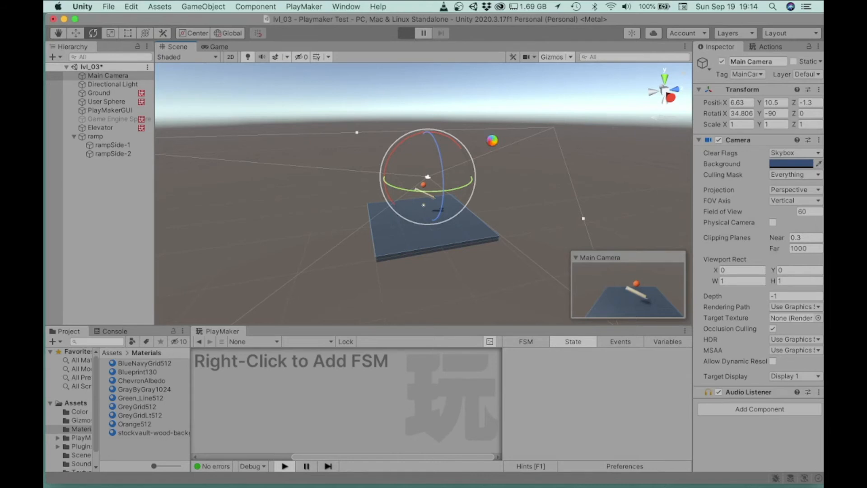
{"action": "left_click", "coordinate": [406, 32]}
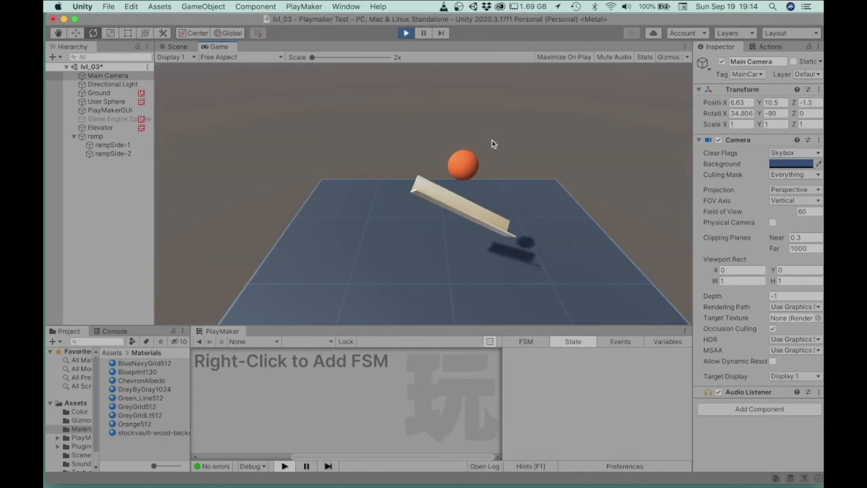
{"action": "mouse_move", "coordinate": [506, 155]}
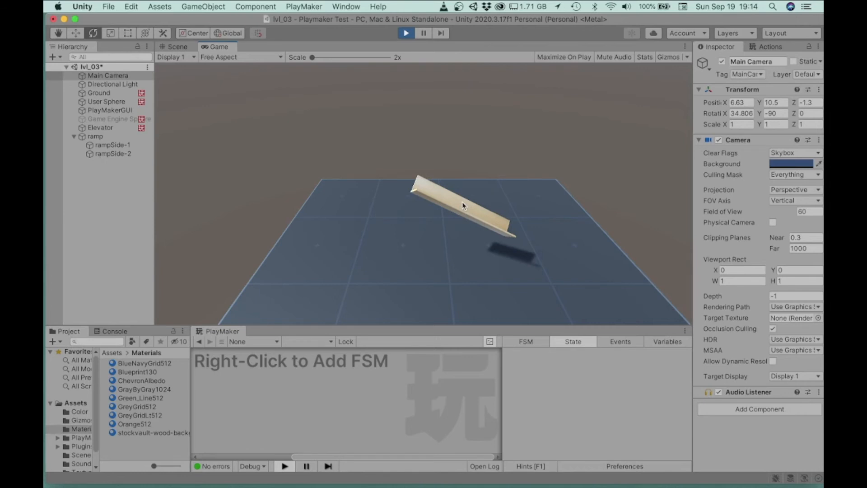
{"action": "left_click", "coordinate": [174, 47]}
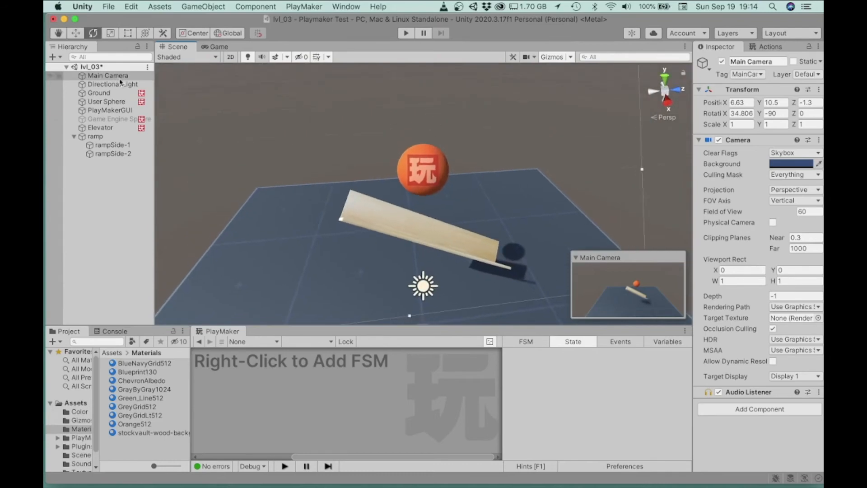
- Play-test the ramp, then shift its Position X to 1.1 so the ball stays on it
{"action": "left_click", "coordinate": [95, 136]}
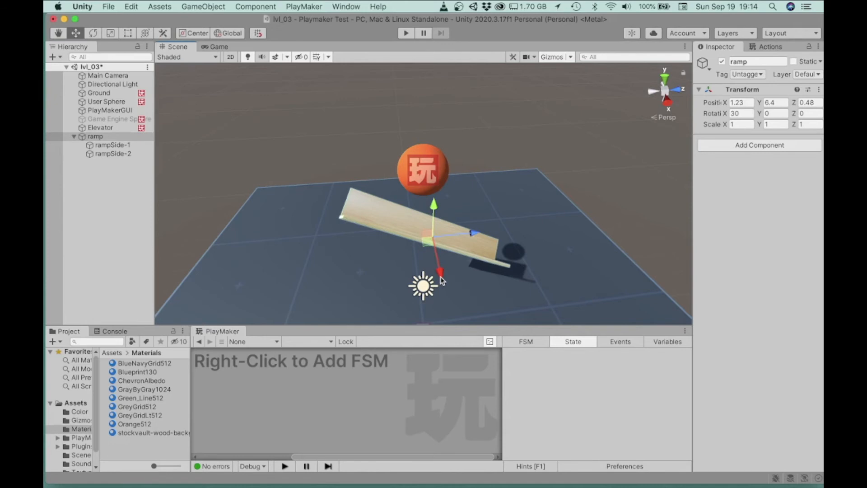
{"action": "left_click", "coordinate": [407, 33]}
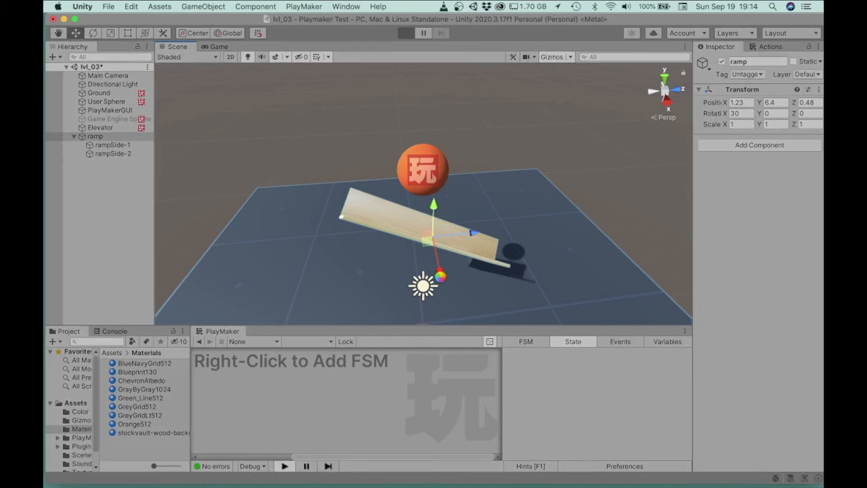
{"action": "left_click", "coordinate": [405, 33]}
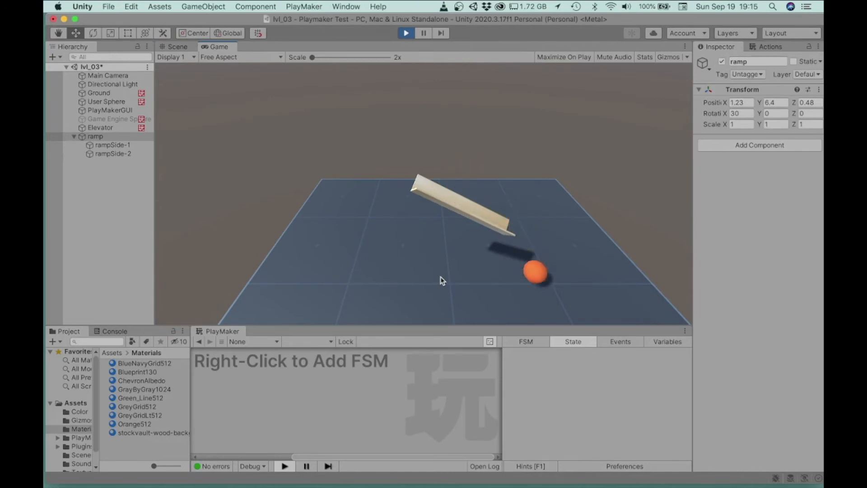
{"action": "left_click", "coordinate": [175, 47]}
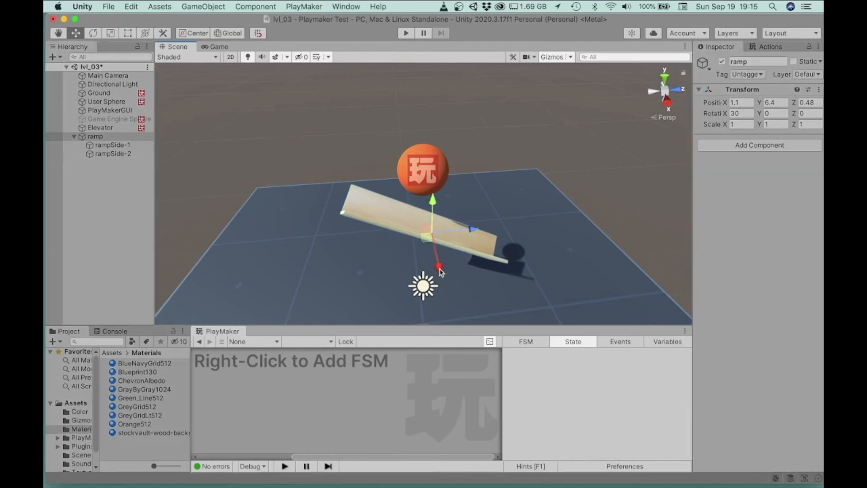
{"action": "left_click", "coordinate": [406, 32]}
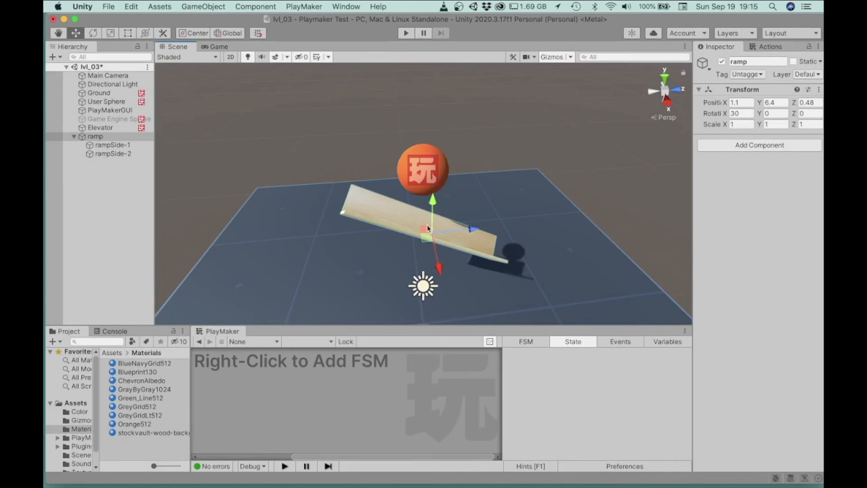
- Add a Hinge Joint (with Rigidbody) to the ramp and play-test it swinging flat
{"action": "left_click", "coordinate": [95, 136]}
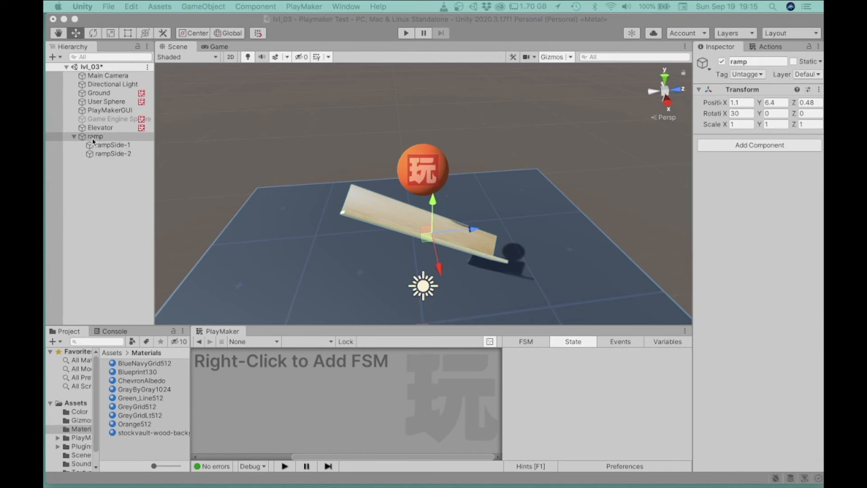
{"action": "left_click", "coordinate": [96, 135]}
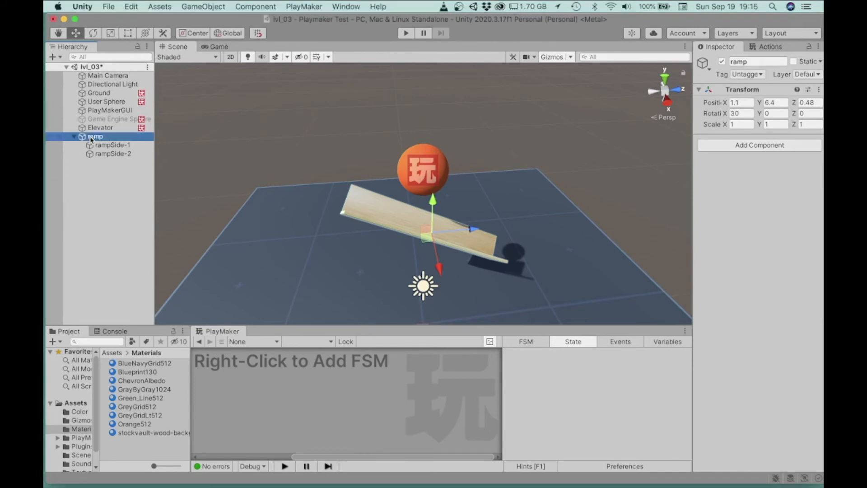
{"action": "mouse_move", "coordinate": [168, 172]}
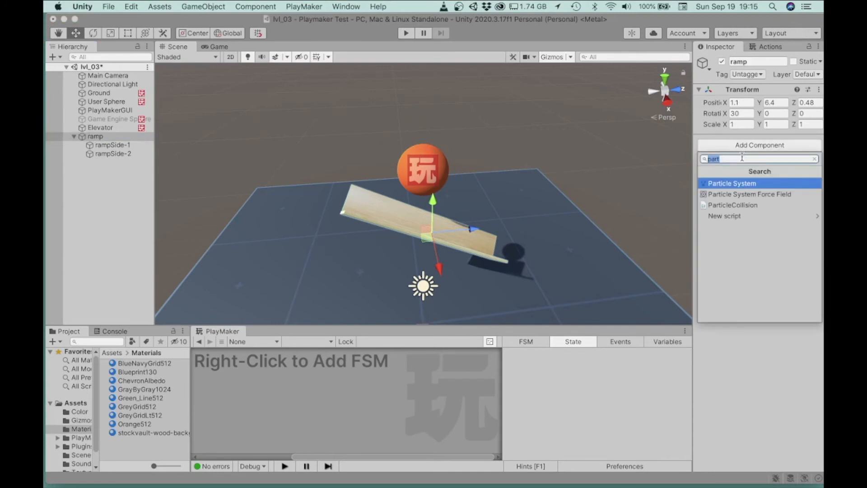
{"action": "type", "text": "hing"}
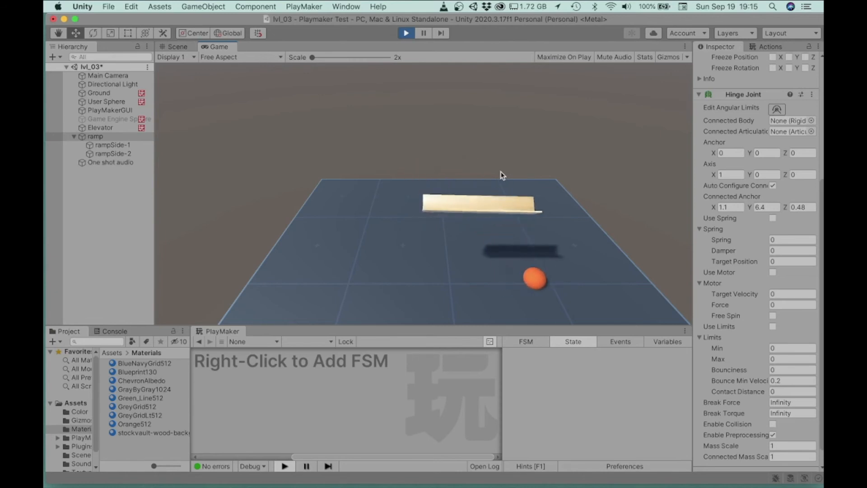
{"action": "left_click", "coordinate": [173, 47]}
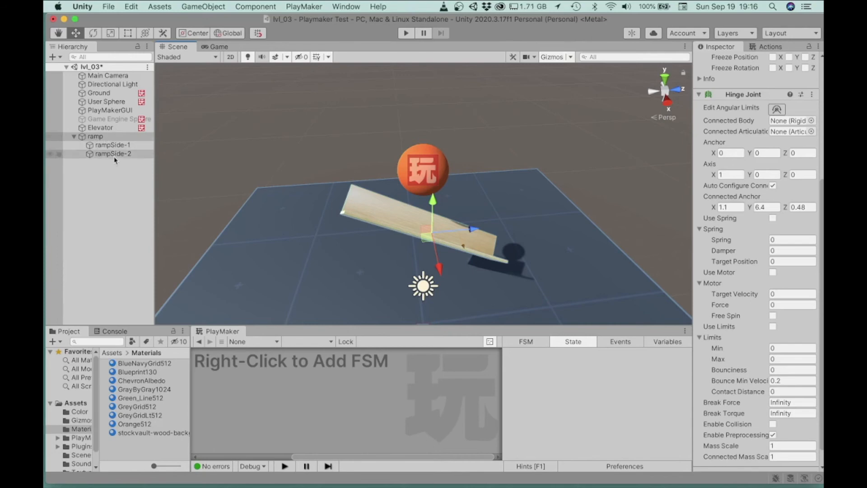
{"action": "mouse_move", "coordinate": [129, 155]}
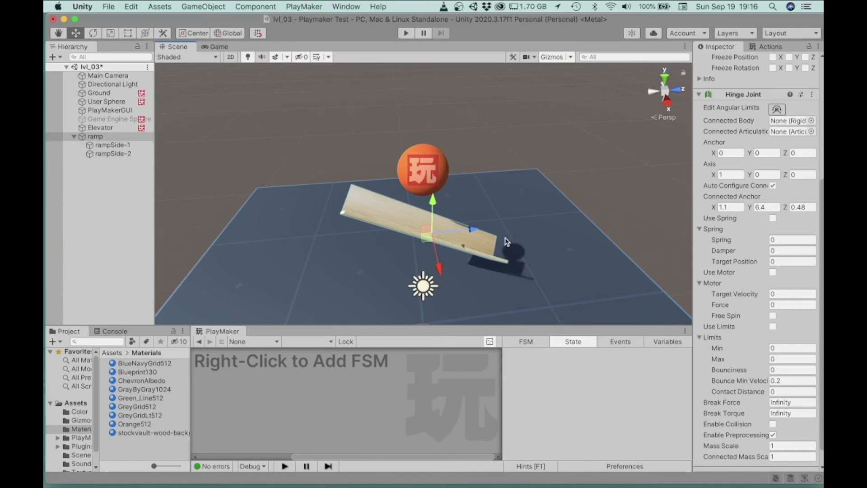
{"action": "mouse_move", "coordinate": [405, 220]}
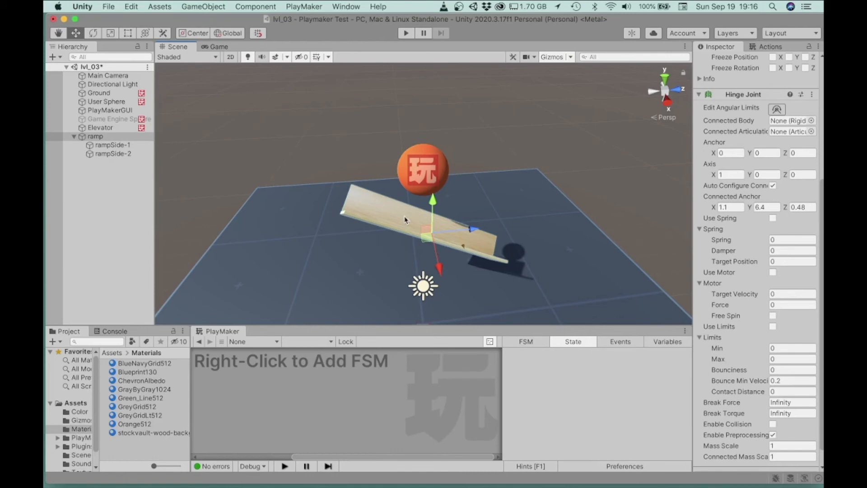
{"action": "mouse_move", "coordinate": [613, 318]}
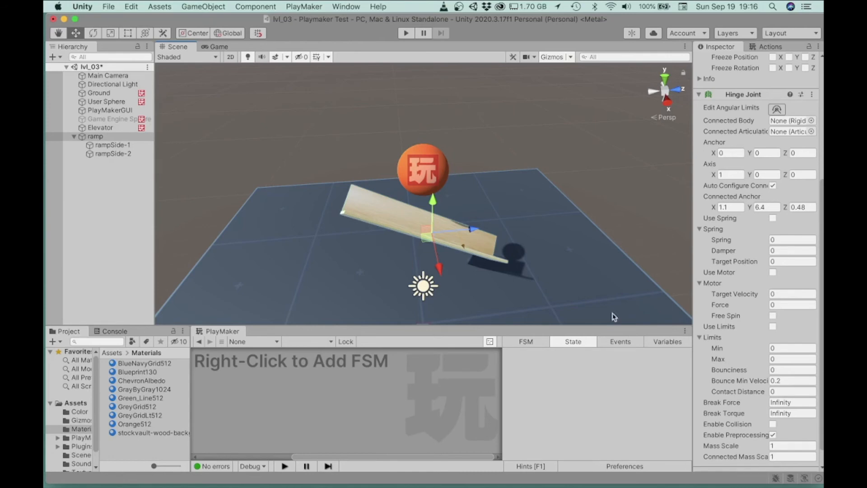
- Enable Use Spring on the hinge with Spring and Damper 20, and play-test the ramp holding its tilt
{"action": "left_click", "coordinate": [728, 207]}
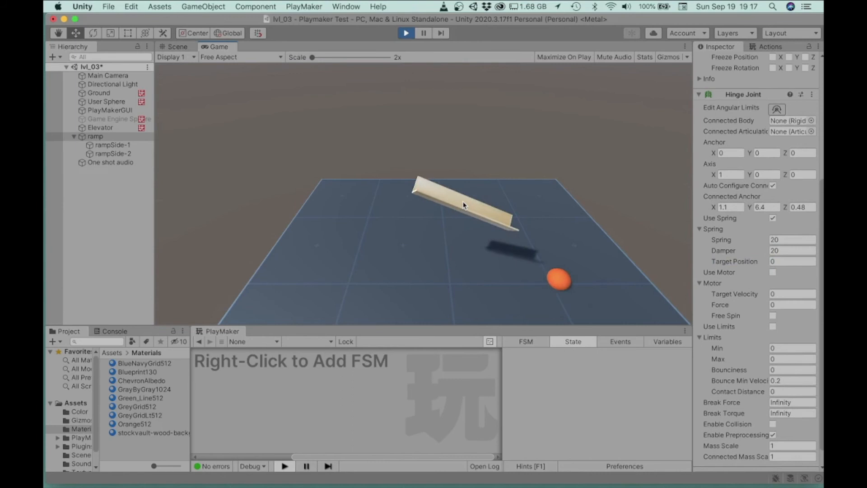
{"action": "left_click", "coordinate": [173, 47]}
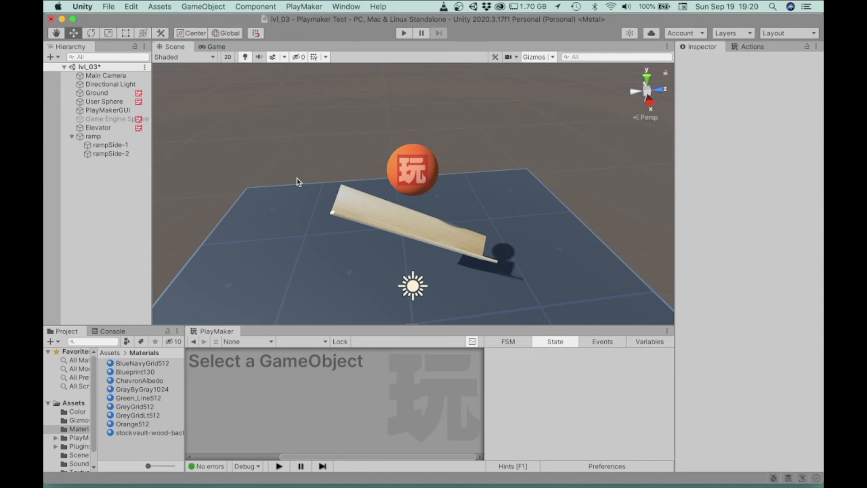
{"action": "mouse_move", "coordinate": [308, 202]}
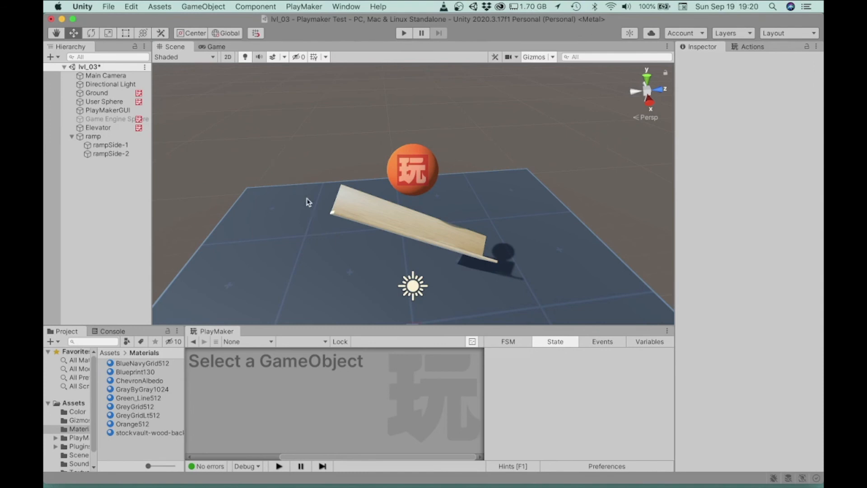
{"action": "left_click_drag", "start_coordinate": [309, 201], "coordinate": [393, 249]}
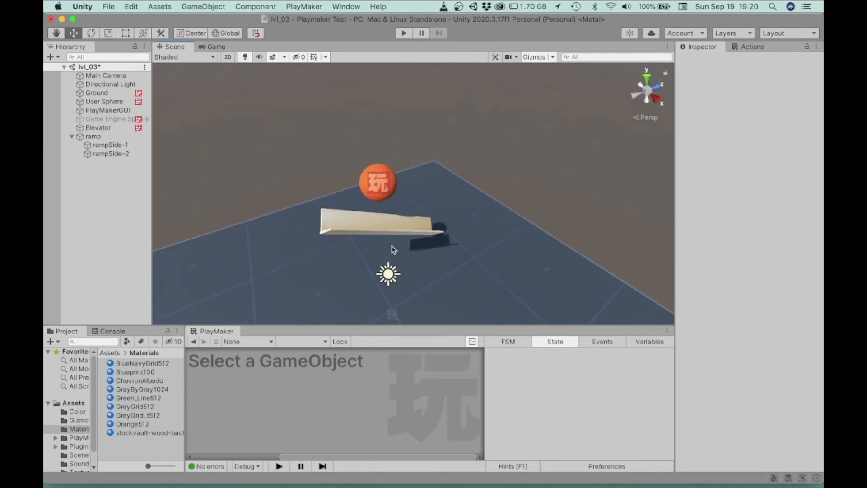
{"action": "left_click_drag", "start_coordinate": [388, 249], "coordinate": [404, 195]}
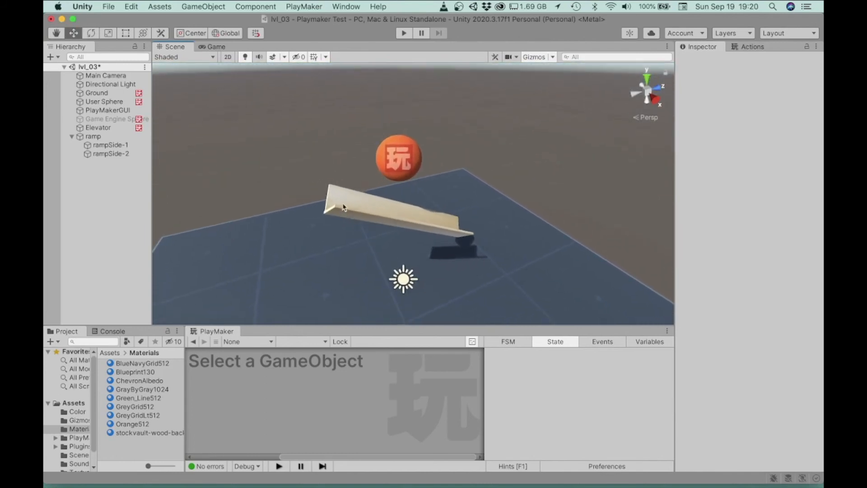
{"action": "left_click", "coordinate": [93, 136]}
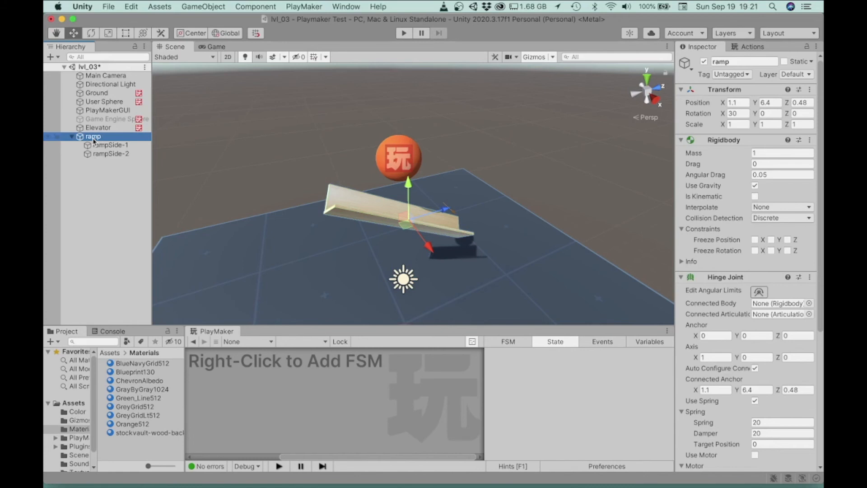
- Duplicate the ramp as ramp (1), placed lower at Y 3.63, shortened and tilted opposite, then play-test
{"action": "right_click", "coordinate": [92, 136]}
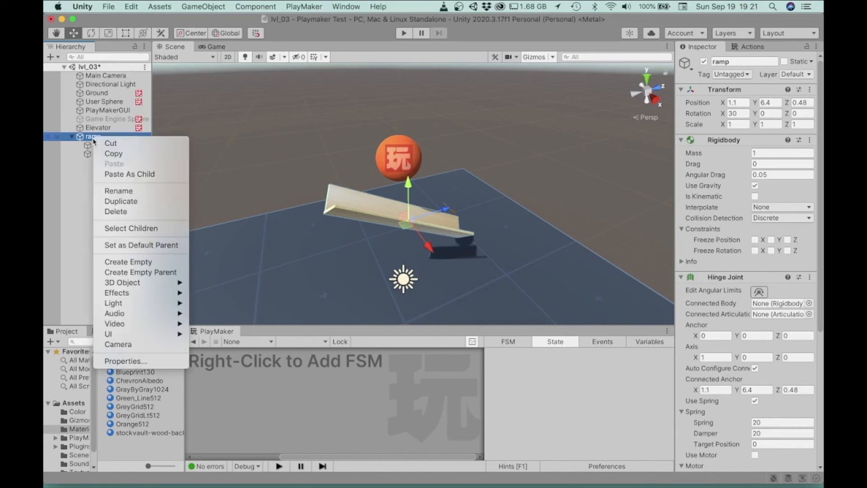
{"action": "left_click", "coordinate": [120, 200]}
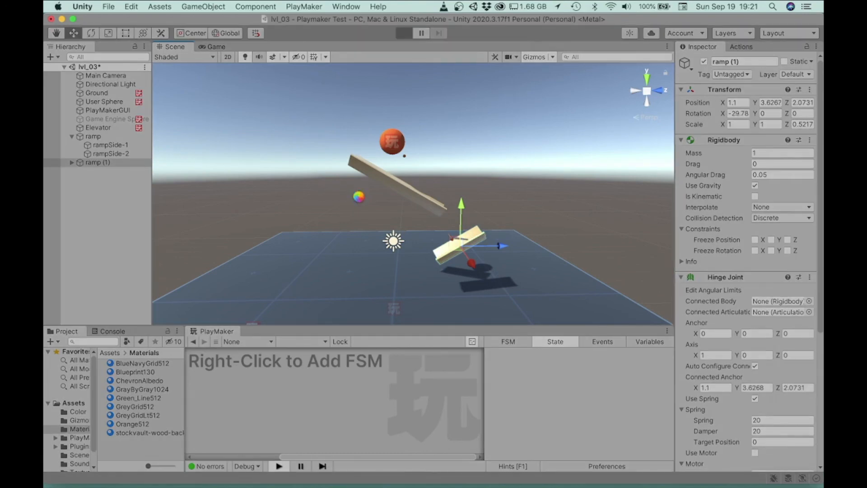
{"action": "left_click", "coordinate": [403, 34]}
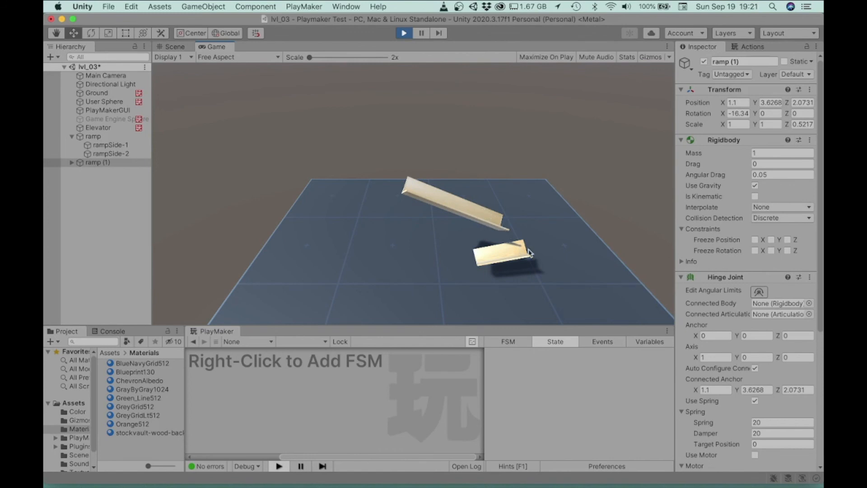
{"action": "mouse_move", "coordinate": [532, 258]}
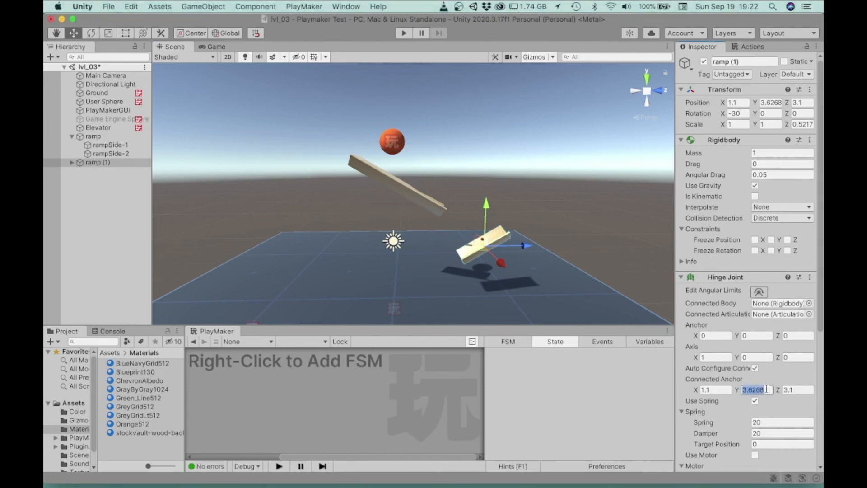
- Move ramp (1) to Z 3.1 with Connected Anchor values 6.7 and 2.8, and play-test again
{"action": "type", "text": "6.7"}
{"action": "left_click", "coordinate": [799, 389]}
{"action": "type", "text": "2.1"}
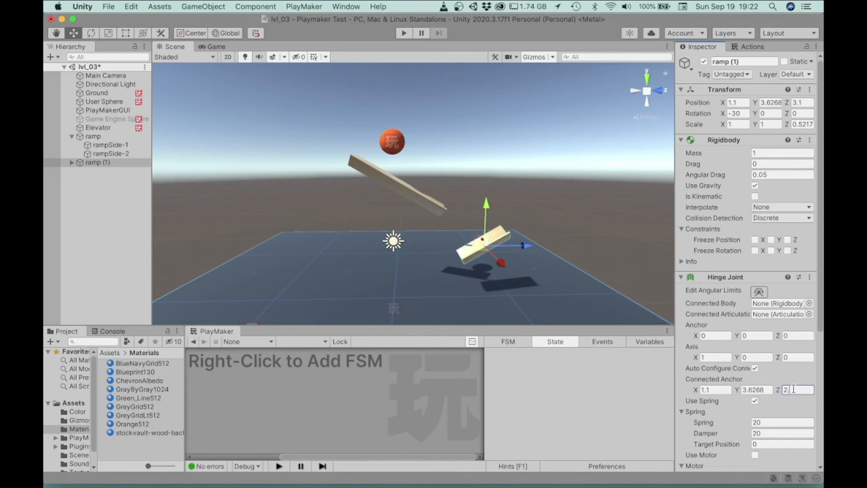
{"action": "type", "text": "2.8"}
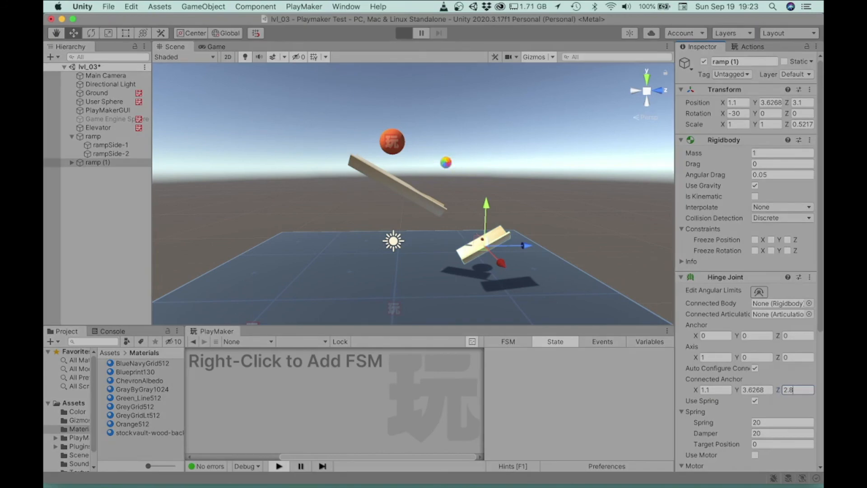
{"action": "left_click", "coordinate": [403, 32]}
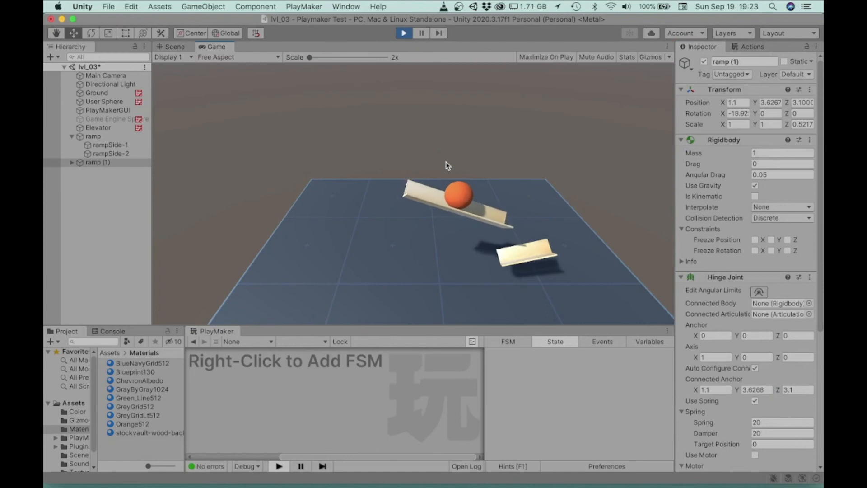